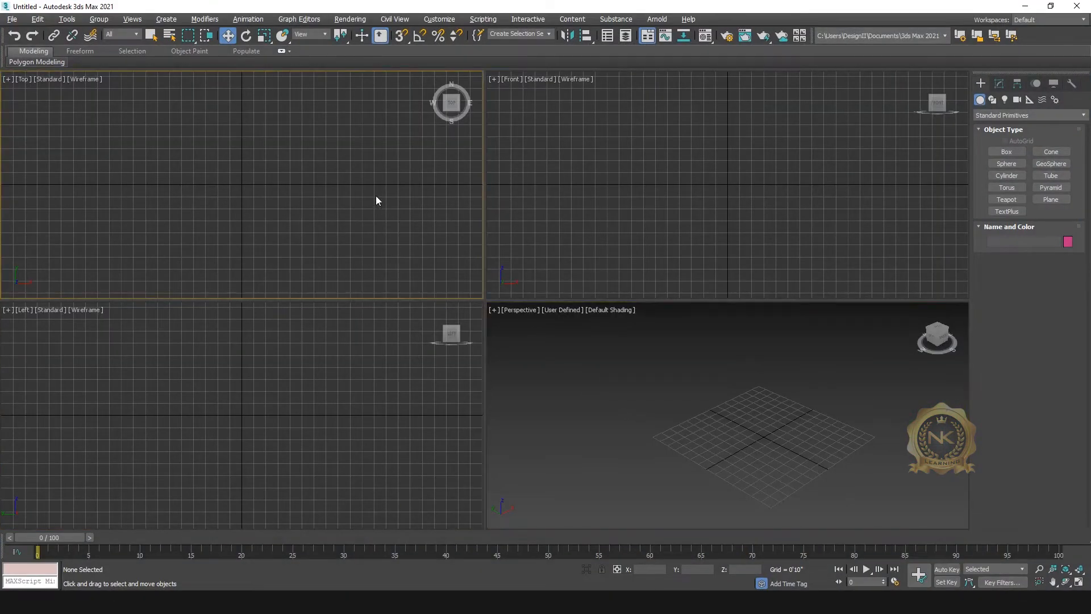
pyautogui.moveTo(1051, 206)
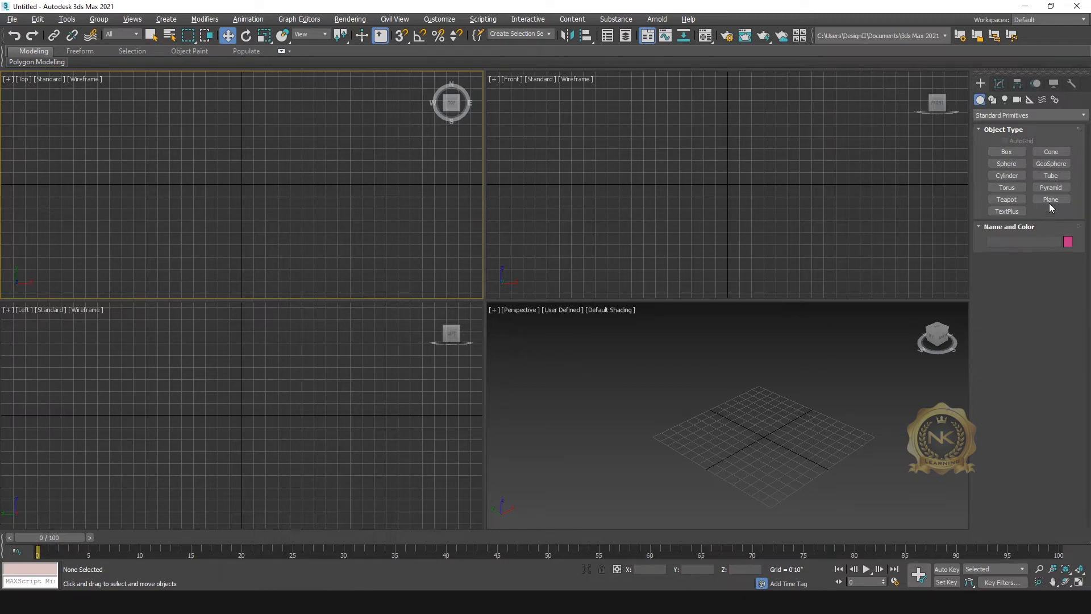
# Create a 10'0" square Plane with 500 by 500 segments as the ground.
pyautogui.click(1050, 200)
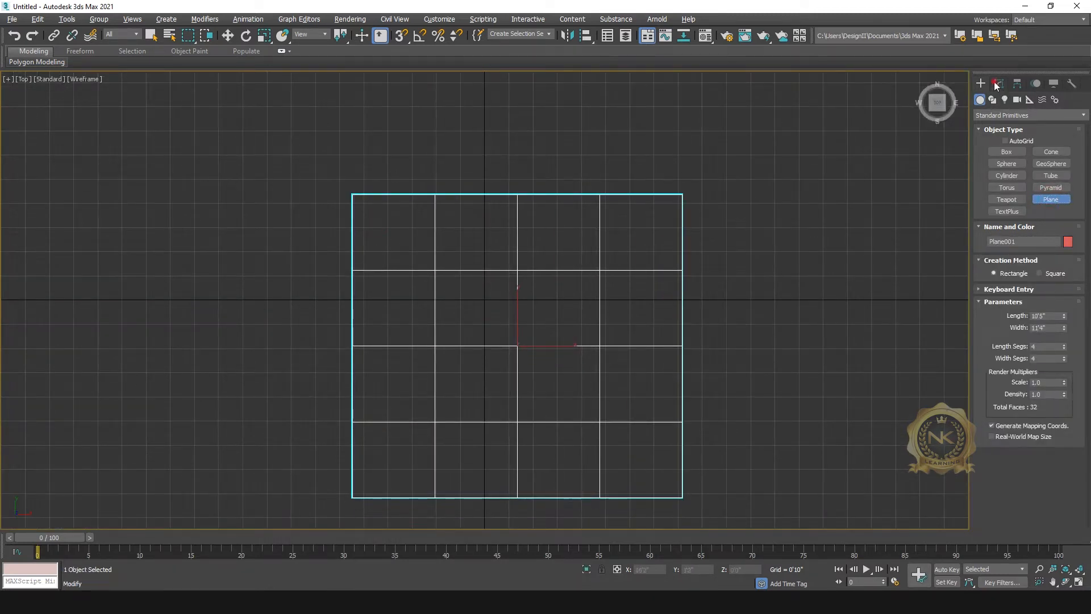
pyautogui.click(998, 83)
pyautogui.write('500')
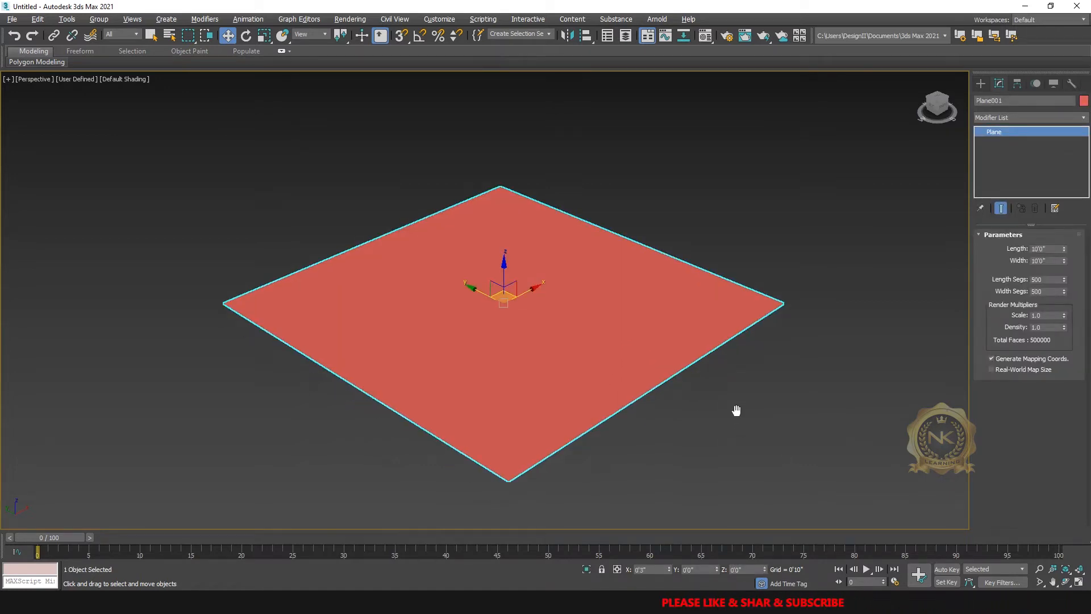
pyautogui.moveTo(518, 297)
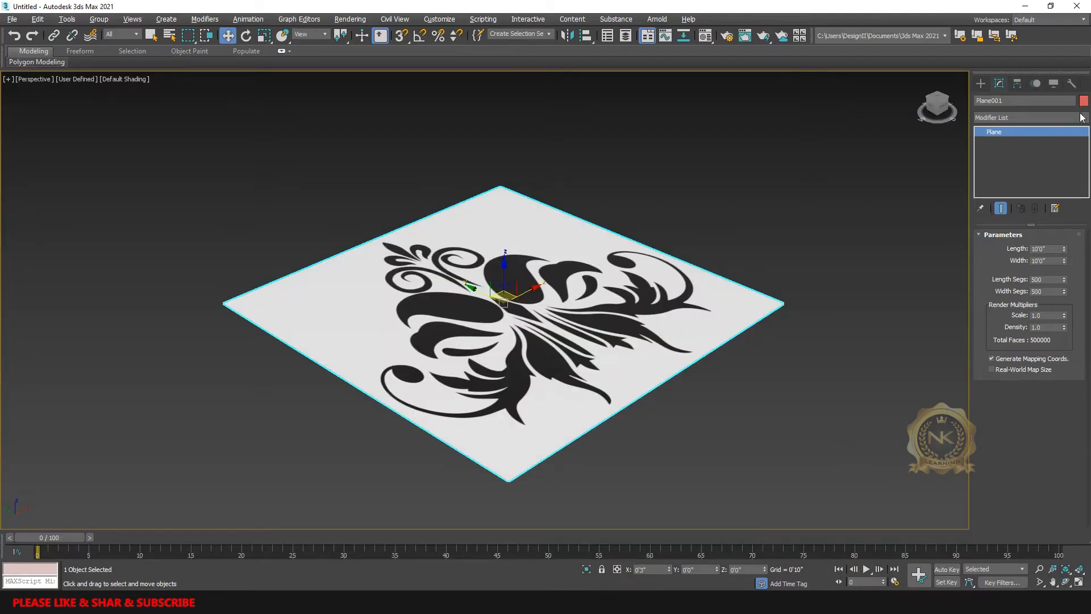
# Add a UVW Map modifier and reduce its length and width slightly below the plane size.
pyautogui.click(1083, 117)
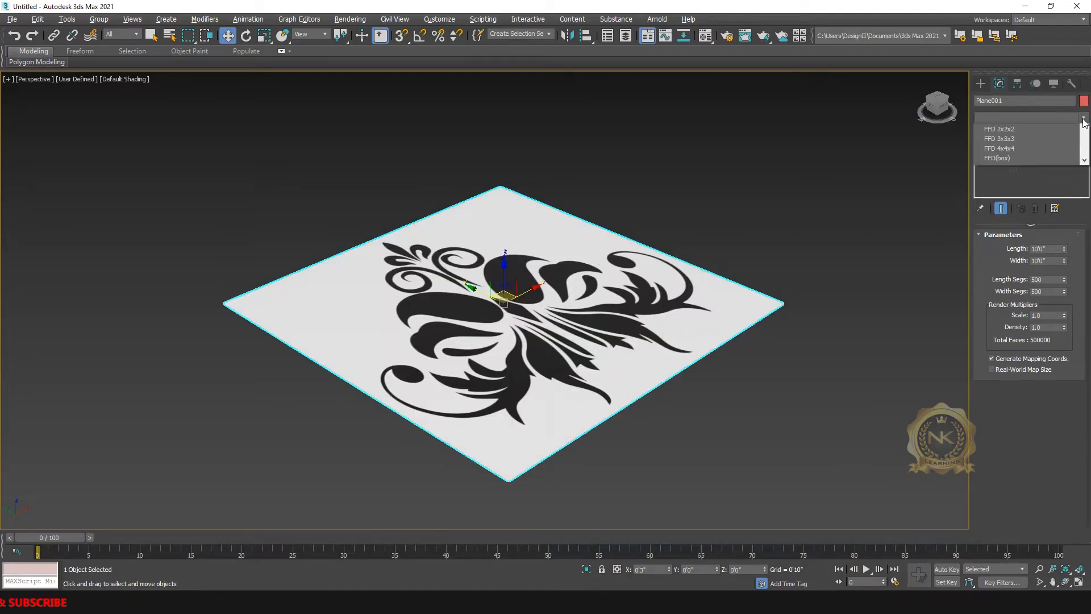
pyautogui.click(1083, 117)
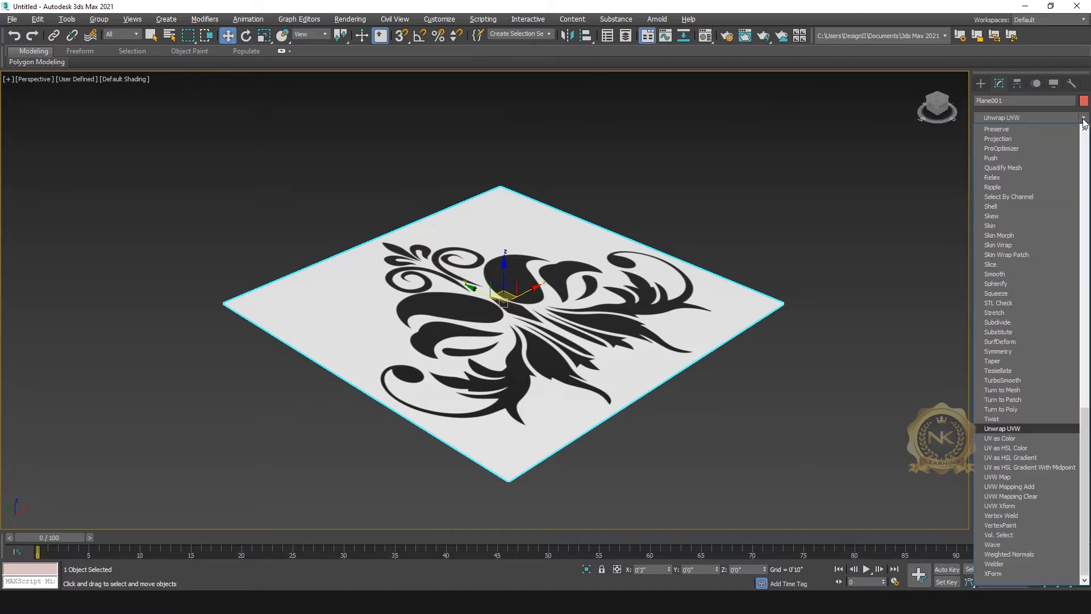
pyautogui.moveTo(1020, 457)
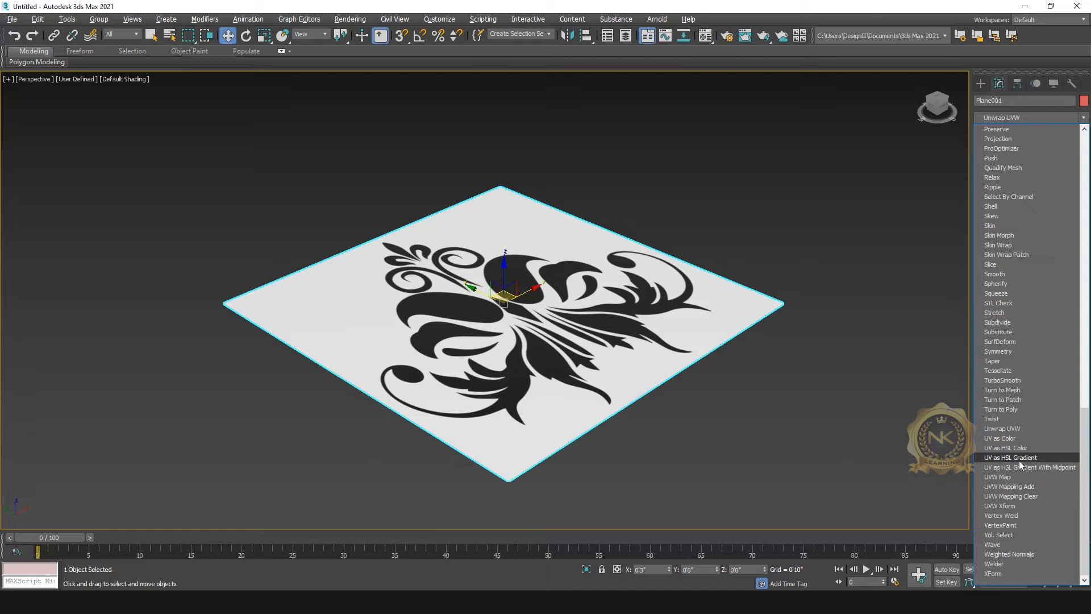
pyautogui.click(997, 477)
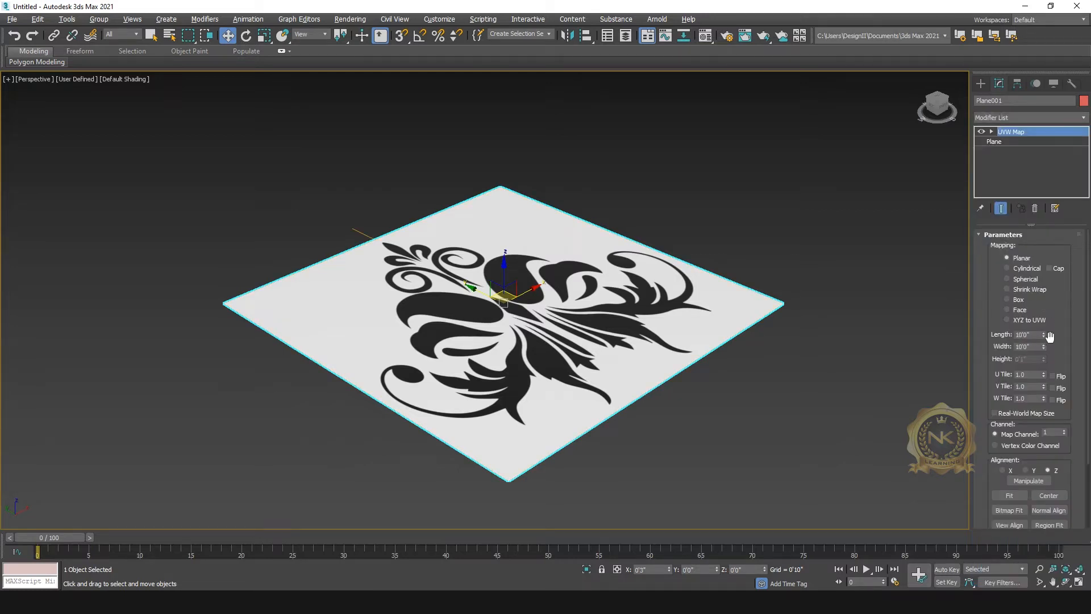
pyautogui.click(1046, 346)
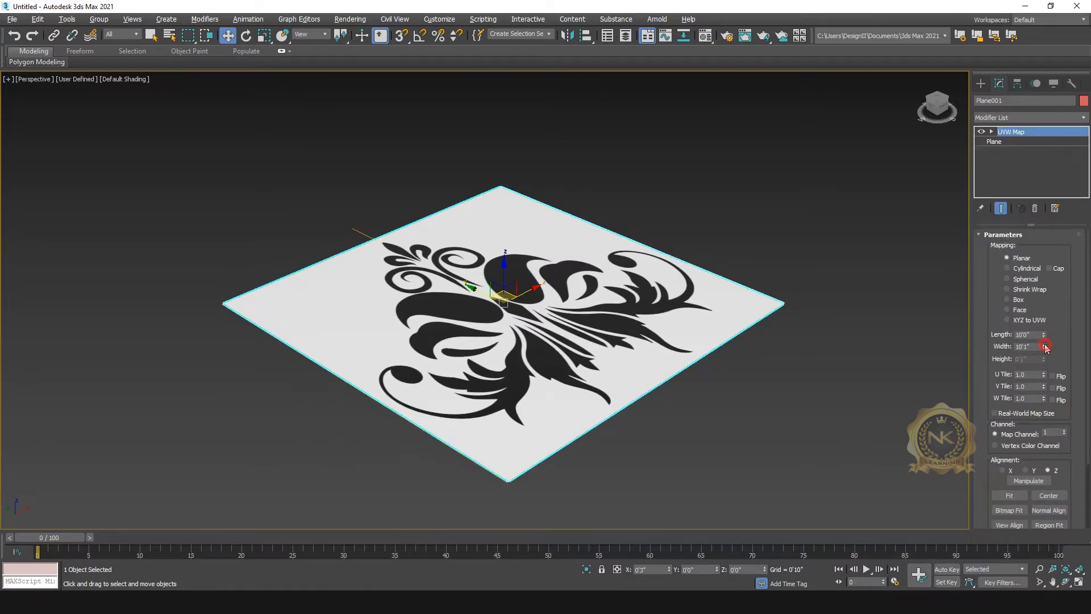
pyautogui.click(1043, 349)
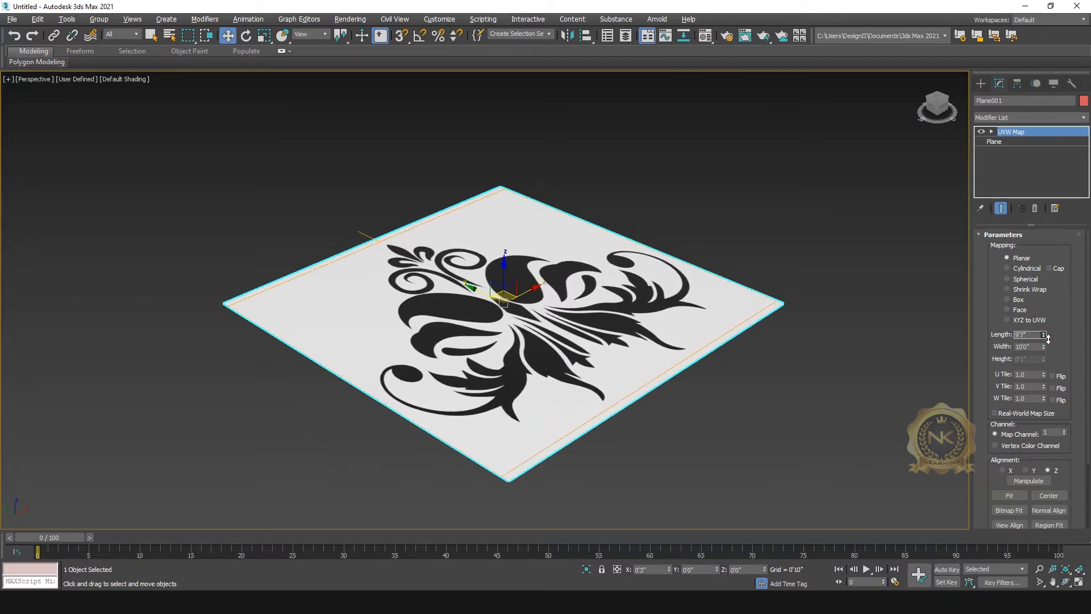
pyautogui.click(1046, 332)
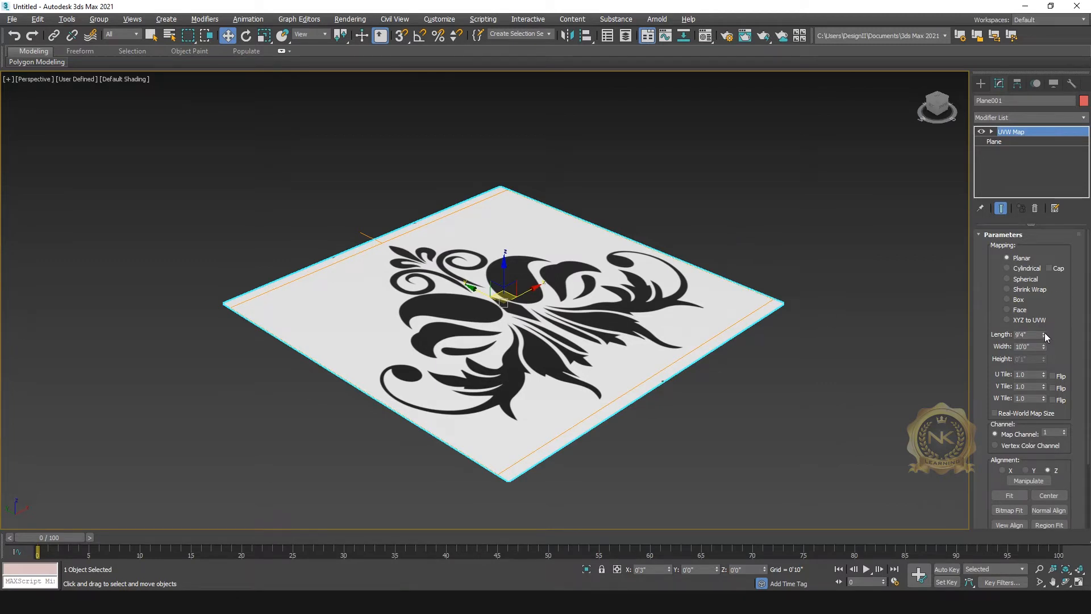
pyautogui.click(834, 293)
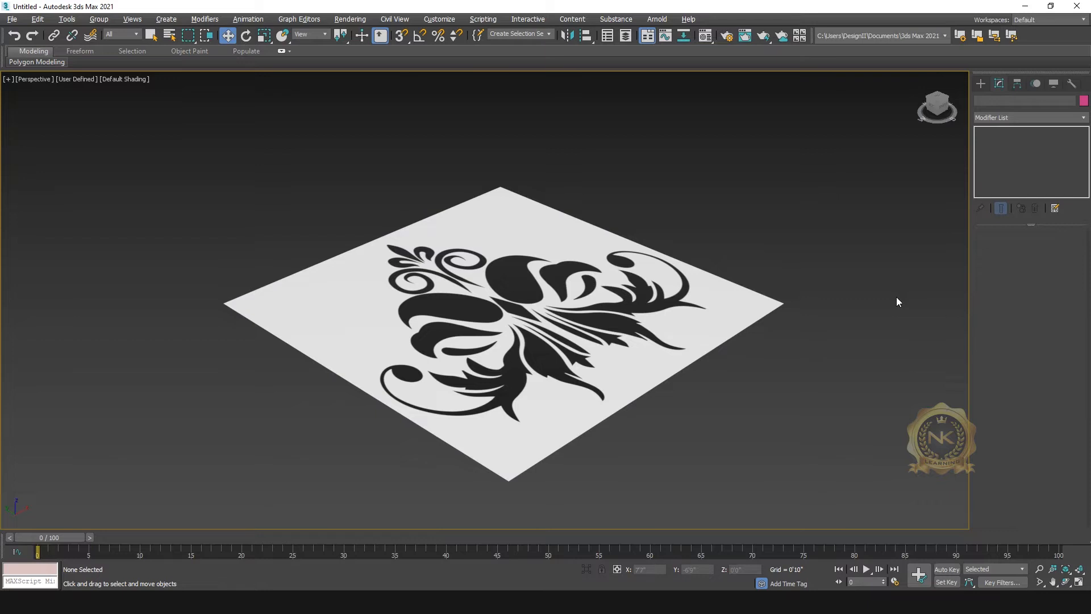
pyautogui.moveTo(895, 302)
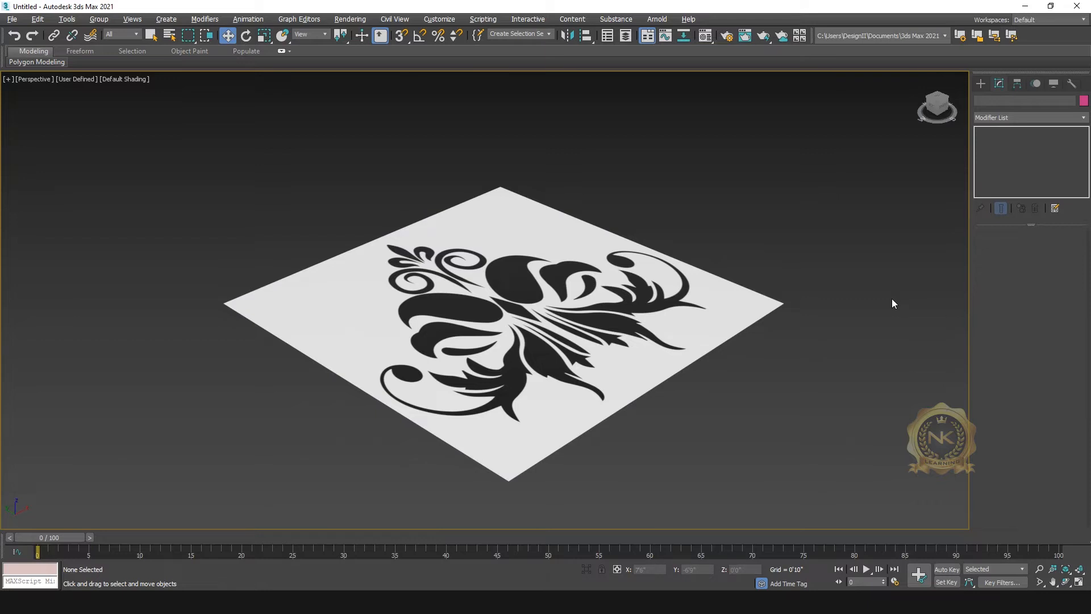
pyautogui.moveTo(898, 299)
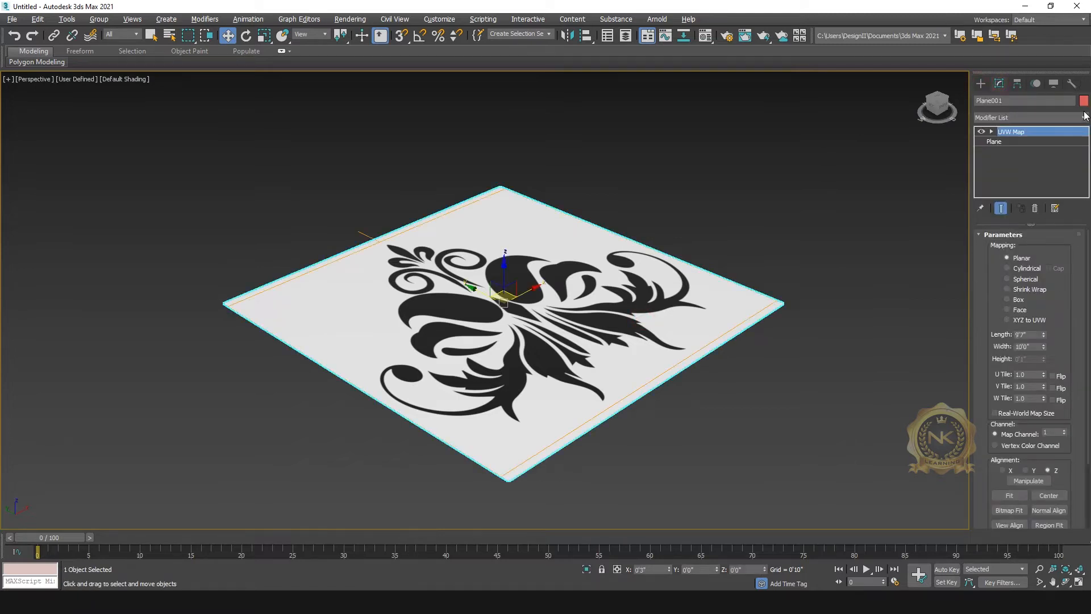
# Add a Displace modifier with 0'2" strength using Design.jpg and Use Existing Mapping.
pyautogui.click(1025, 117)
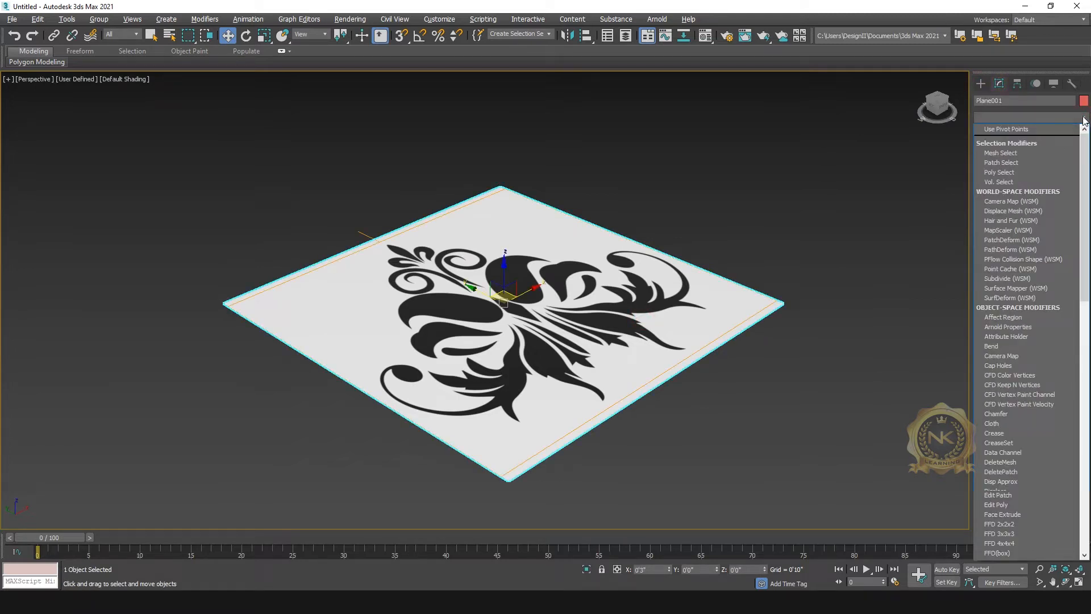
pyautogui.scroll(-3)
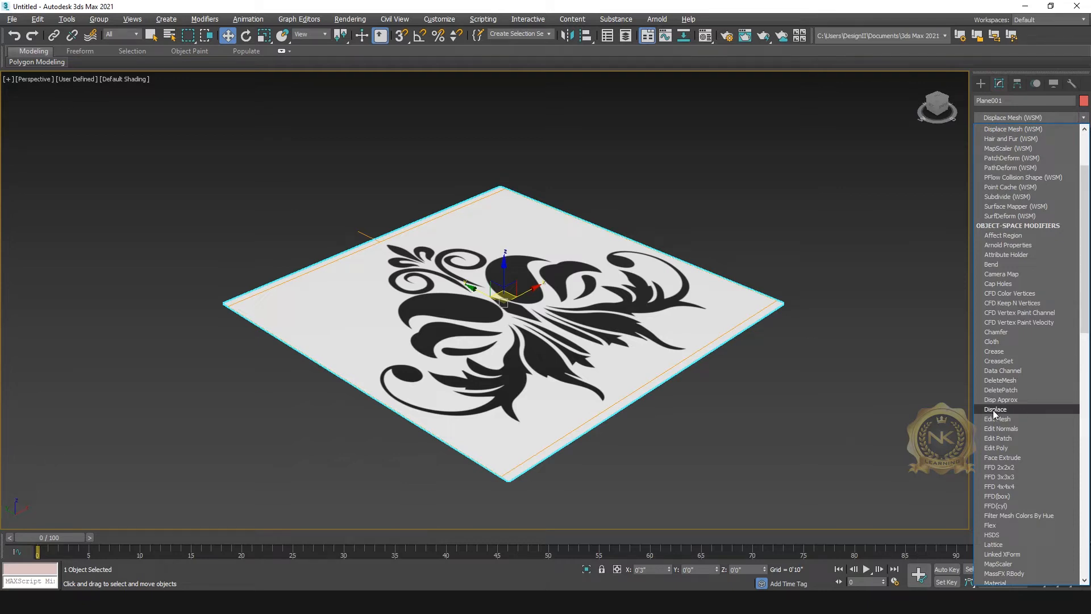
pyautogui.click(997, 408)
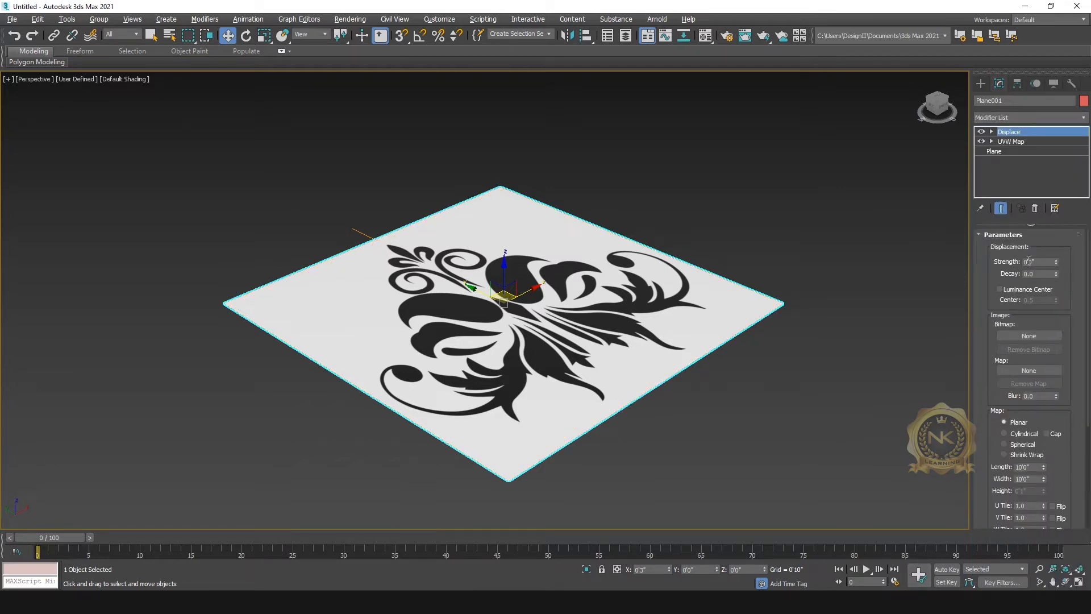
pyautogui.tripleClick(1037, 262)
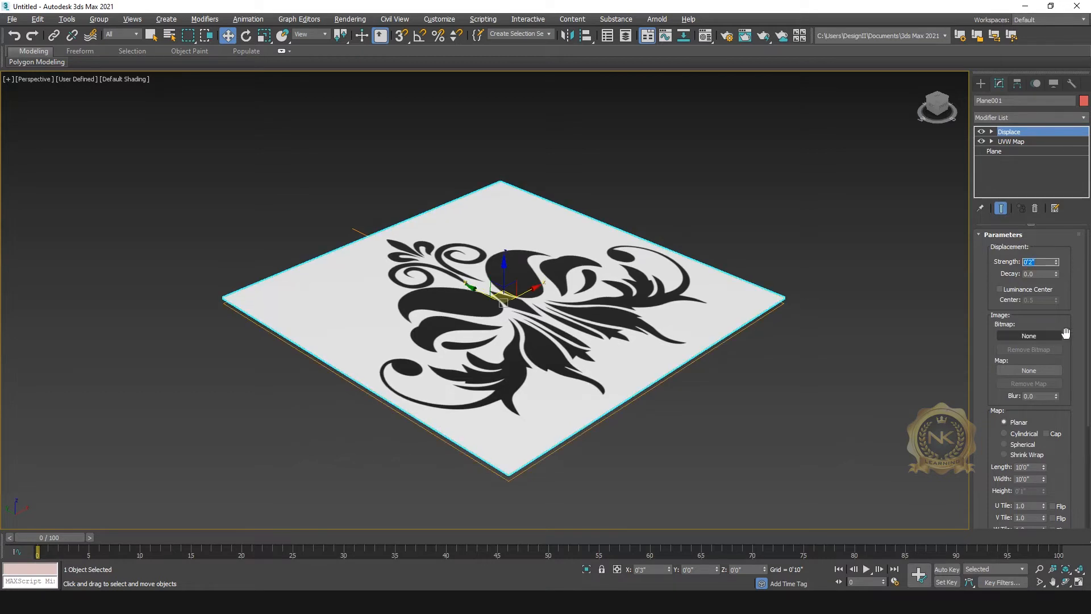
pyautogui.moveTo(872, 373)
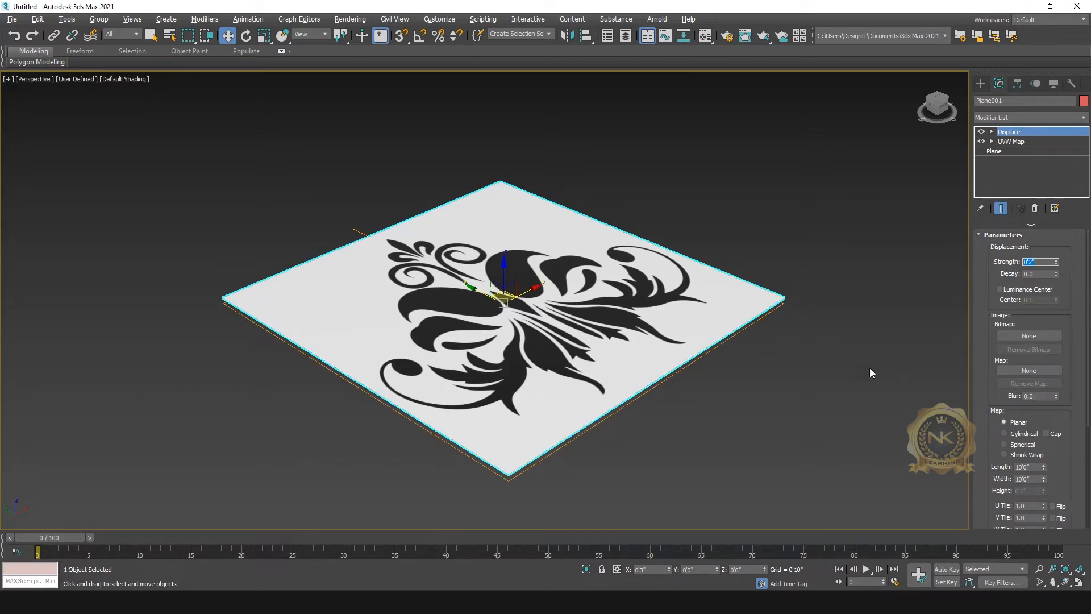
pyautogui.moveTo(1029, 370)
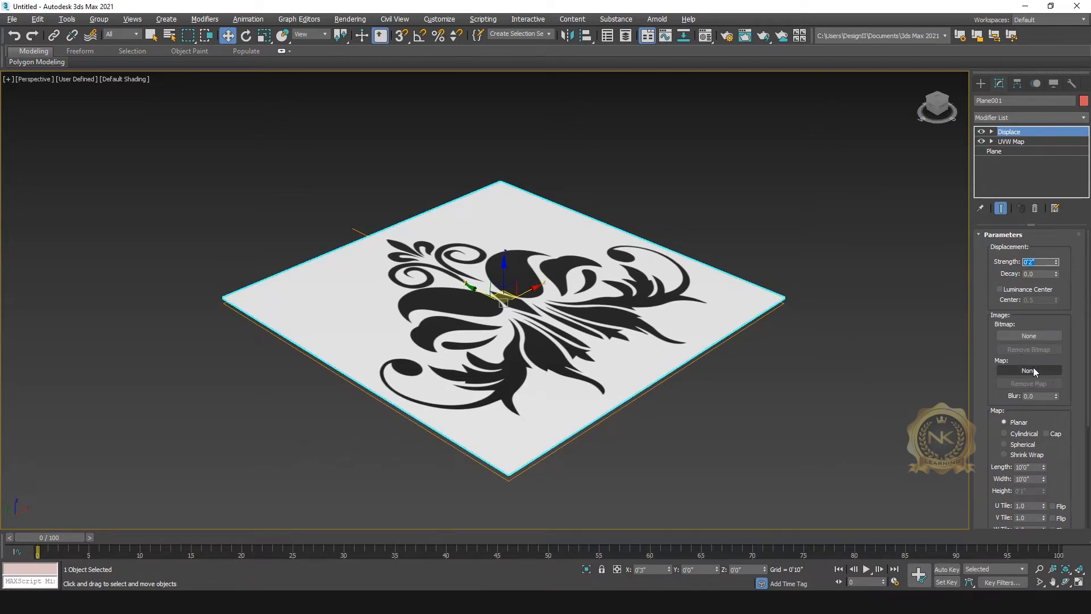
pyautogui.moveTo(400, 510)
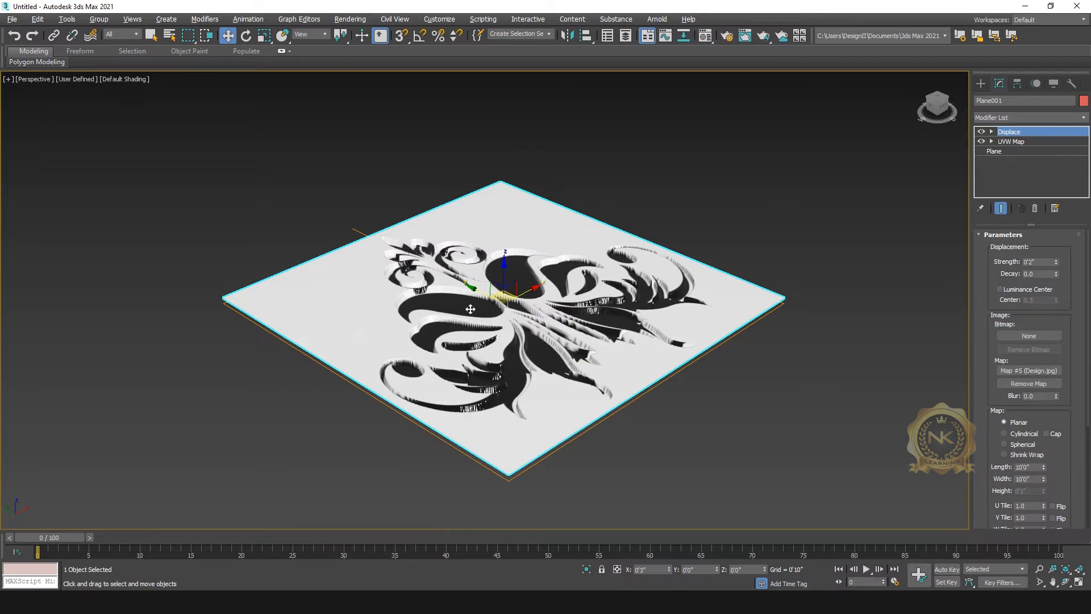
pyautogui.moveTo(1024, 430)
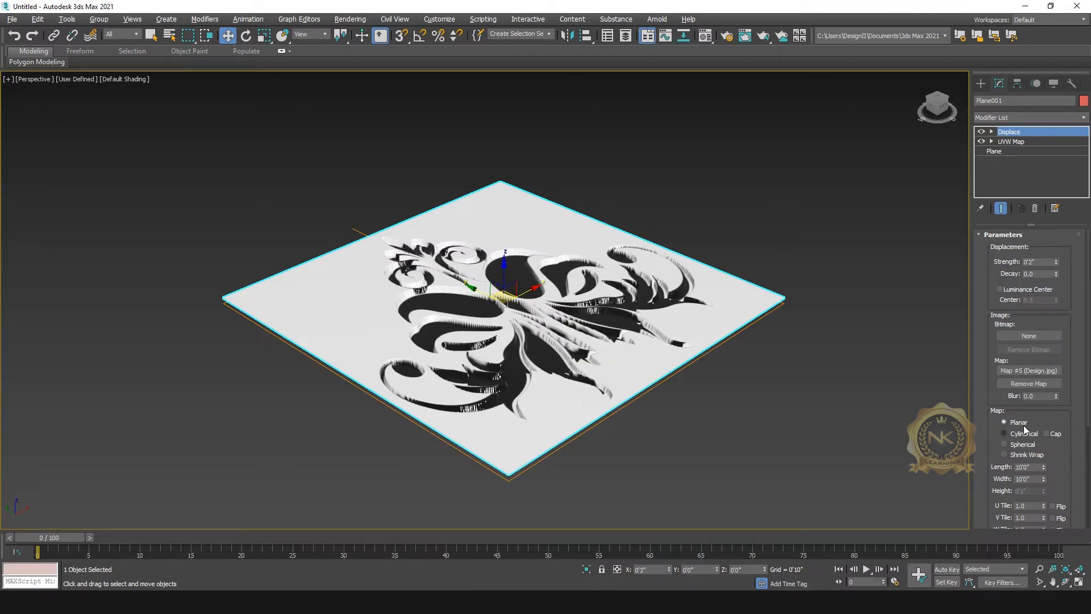
pyautogui.scroll(-3)
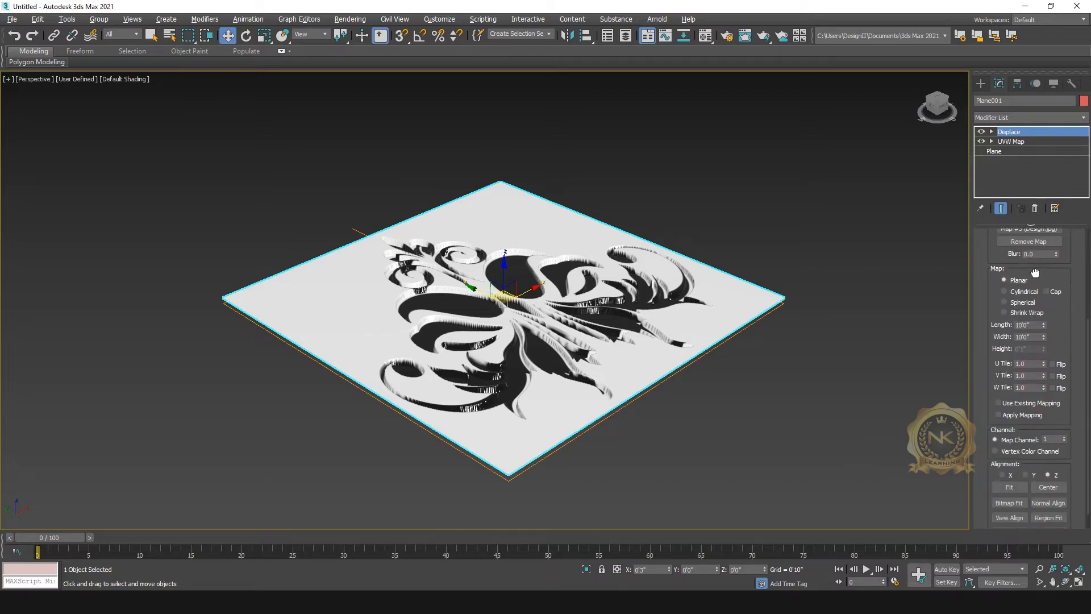
pyautogui.scroll(-3)
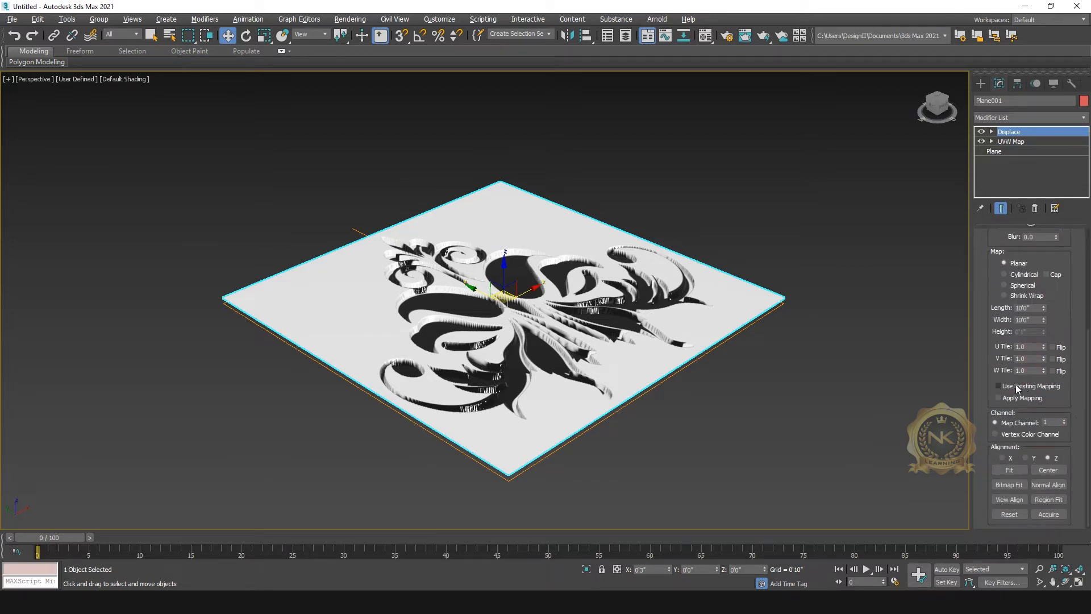
pyautogui.click(999, 387)
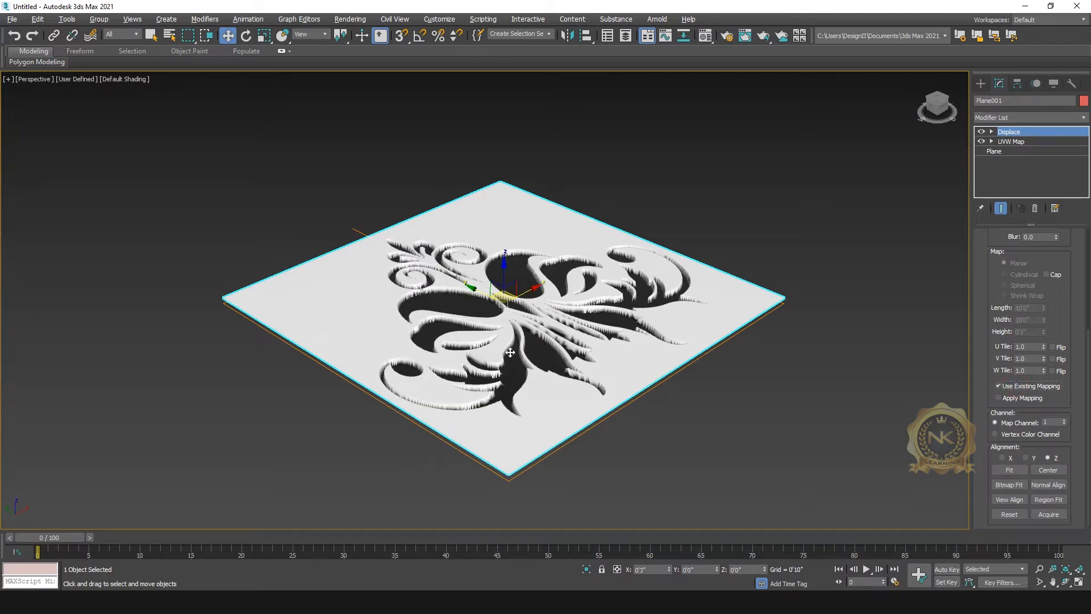
pyautogui.moveTo(646, 367)
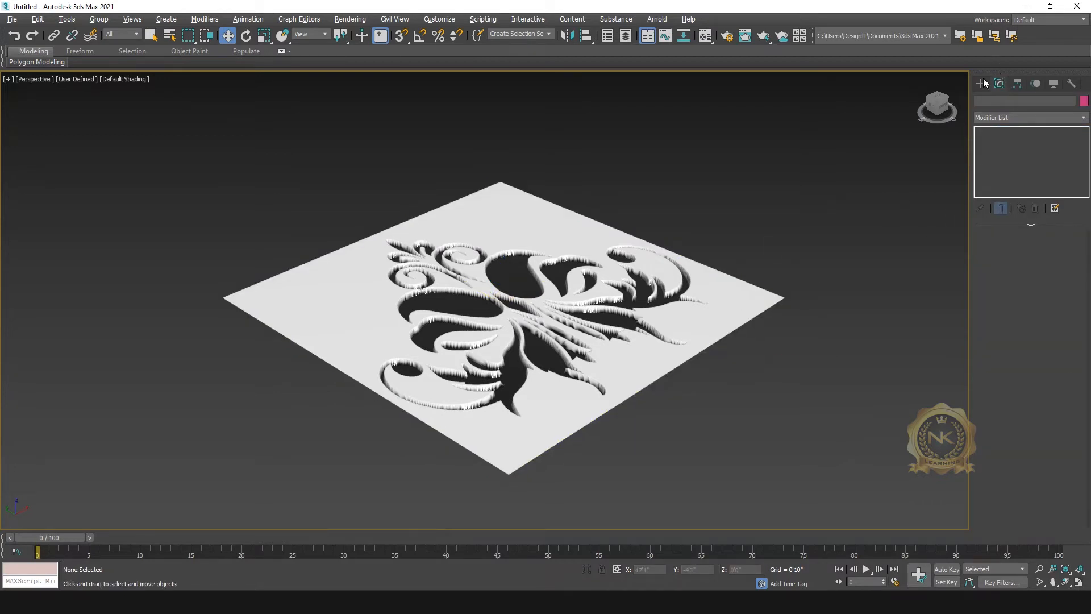
# Place a Section shape through the displaced relief in the viewports.
pyautogui.click(992, 100)
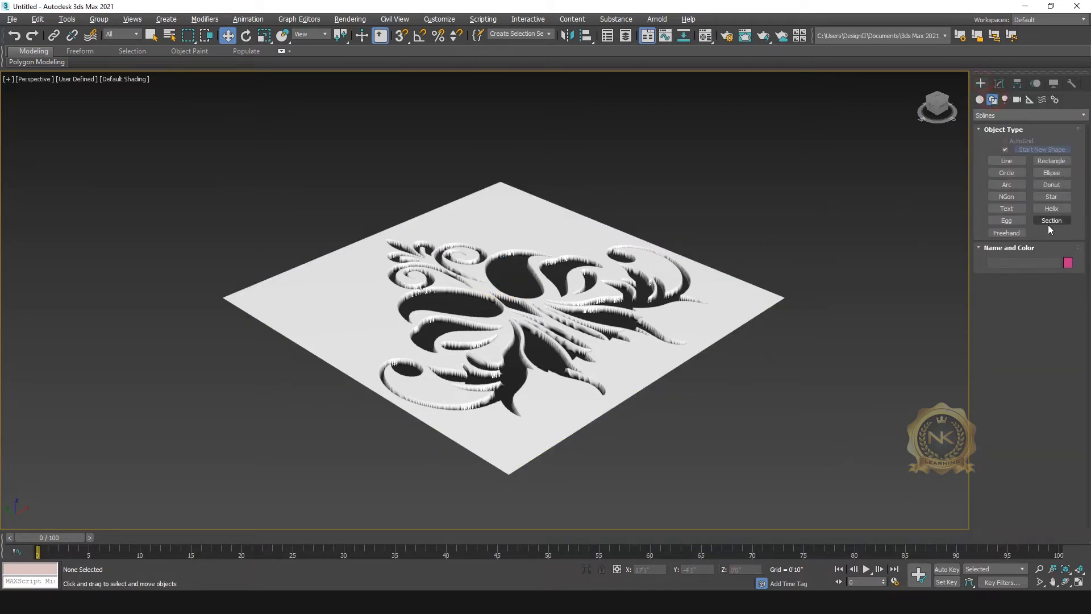
pyautogui.moveTo(992, 100)
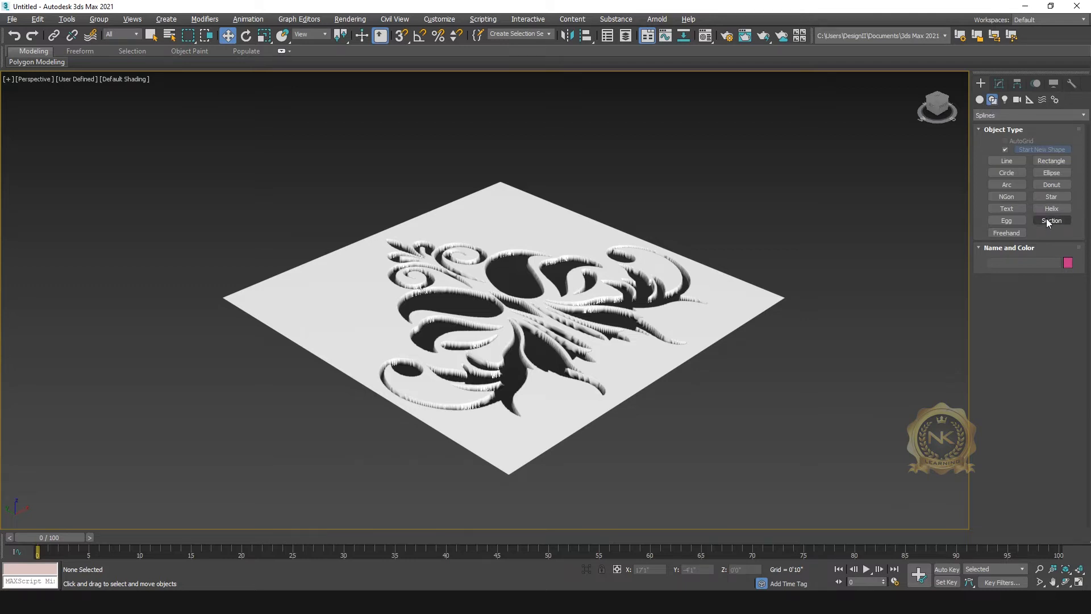
pyautogui.click(1052, 219)
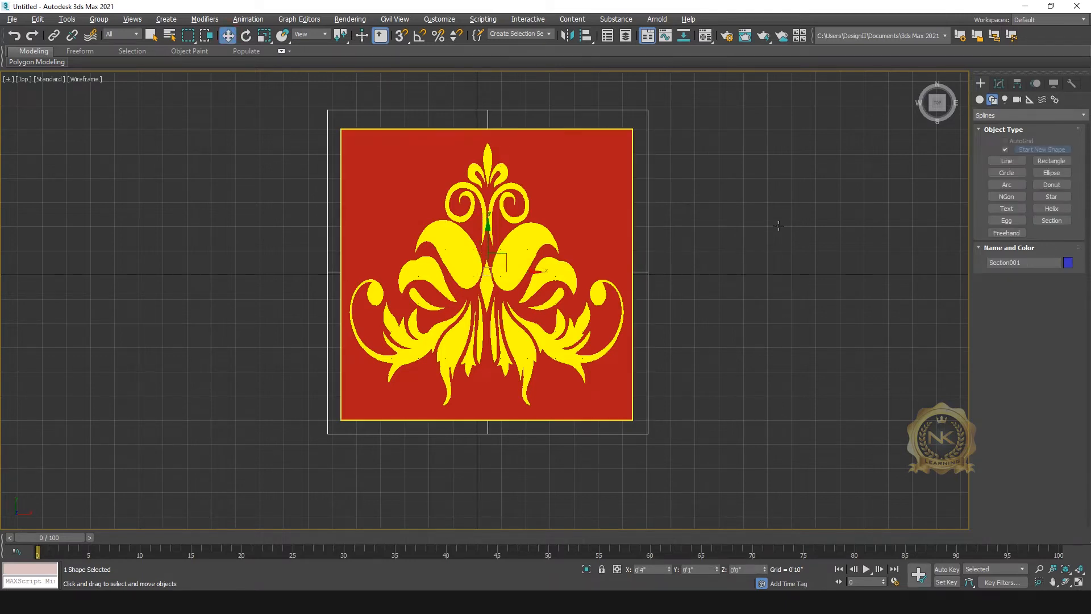
pyautogui.press('f')
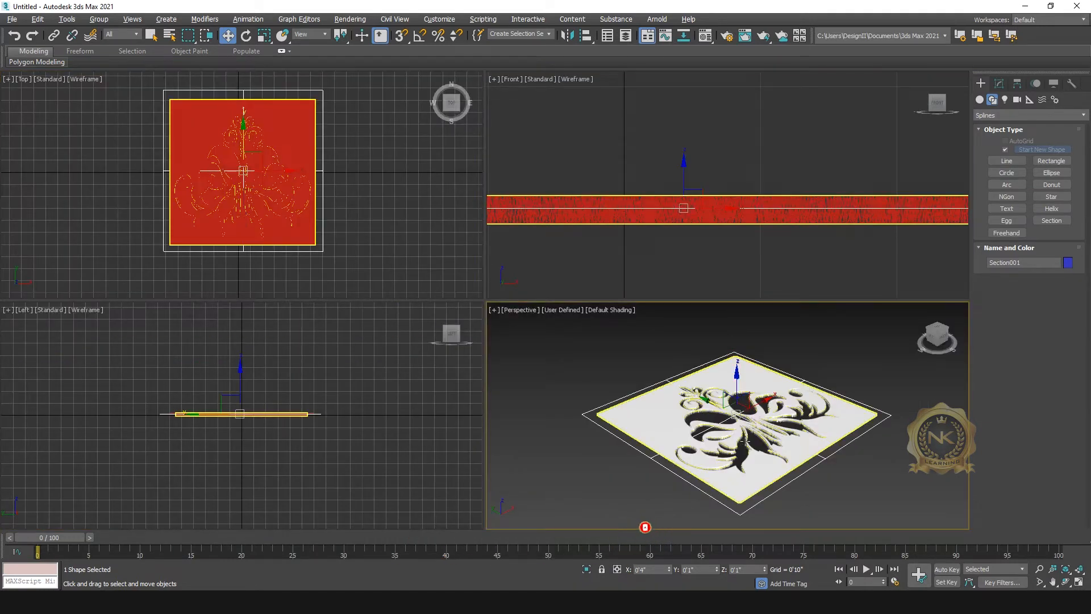
pyautogui.click(999, 83)
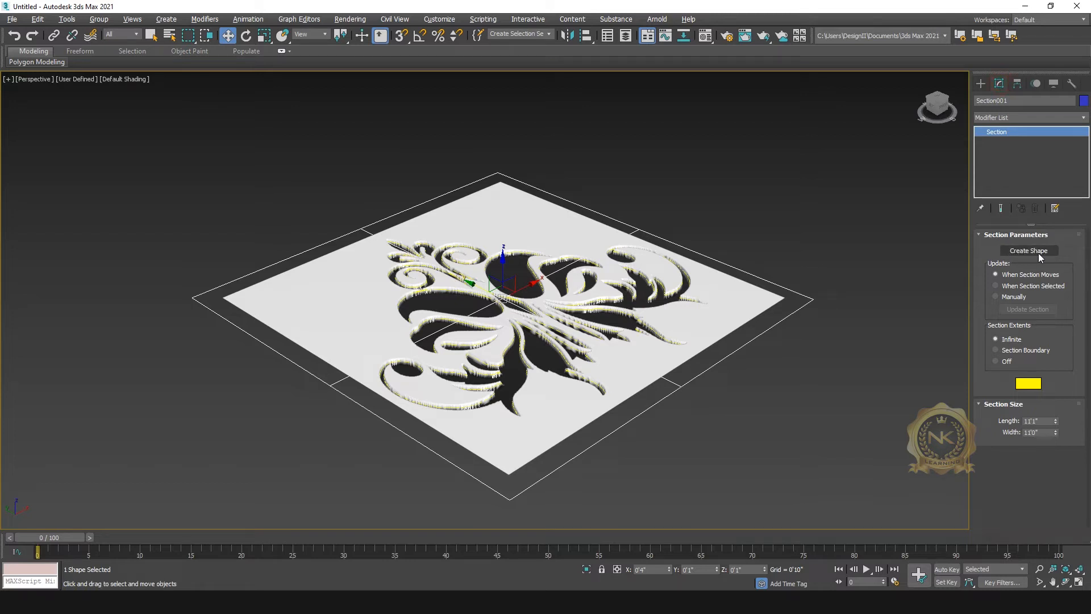
# Create SShape001 from the section, delete the plane and section, keep the outline spline.
pyautogui.click(1028, 250)
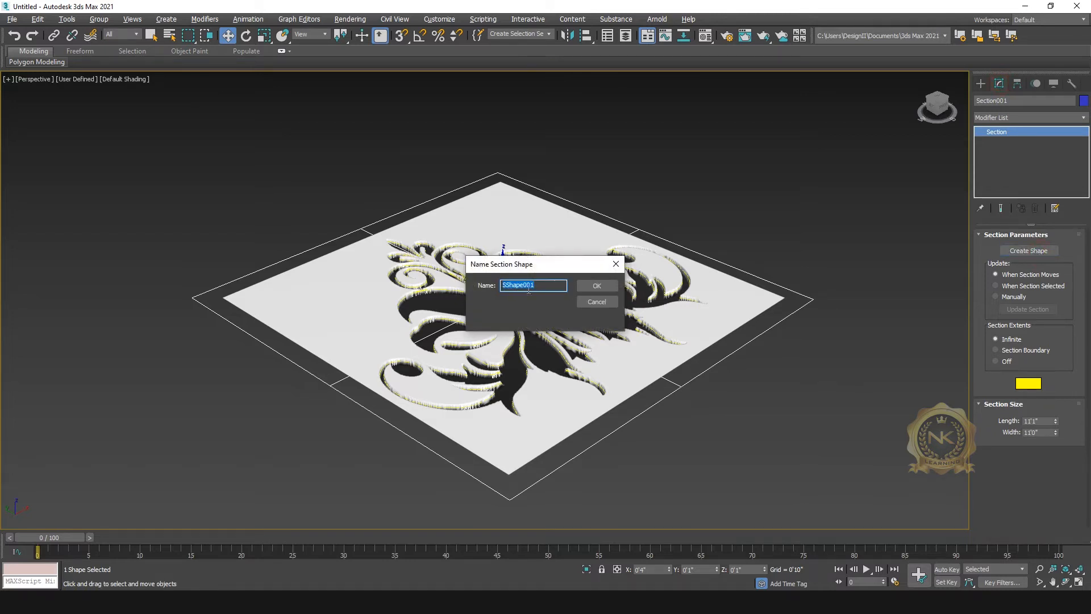
pyautogui.click(593, 286)
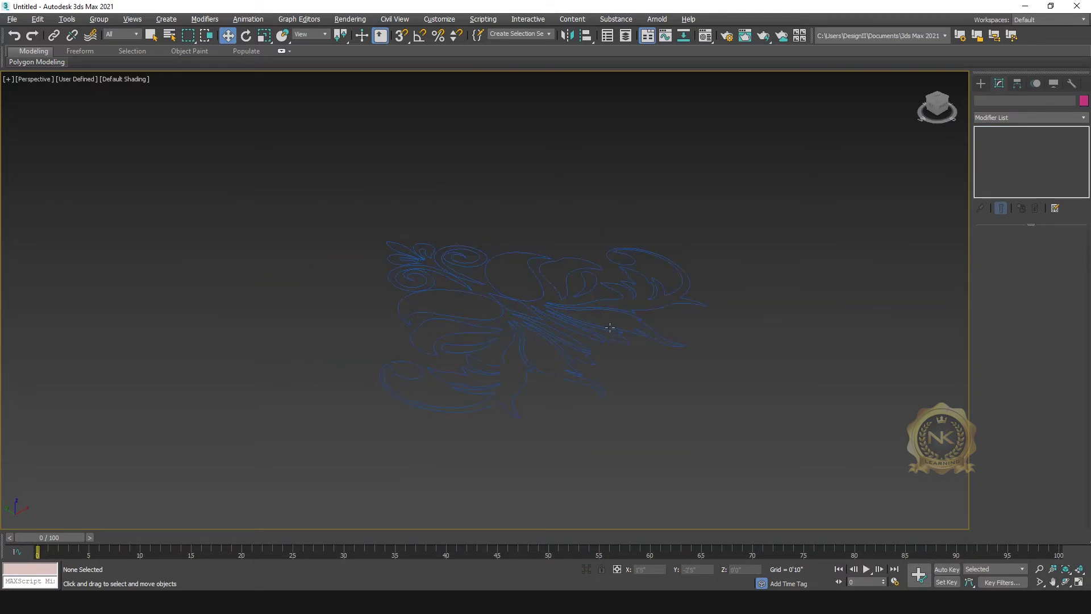
pyautogui.click(495, 288)
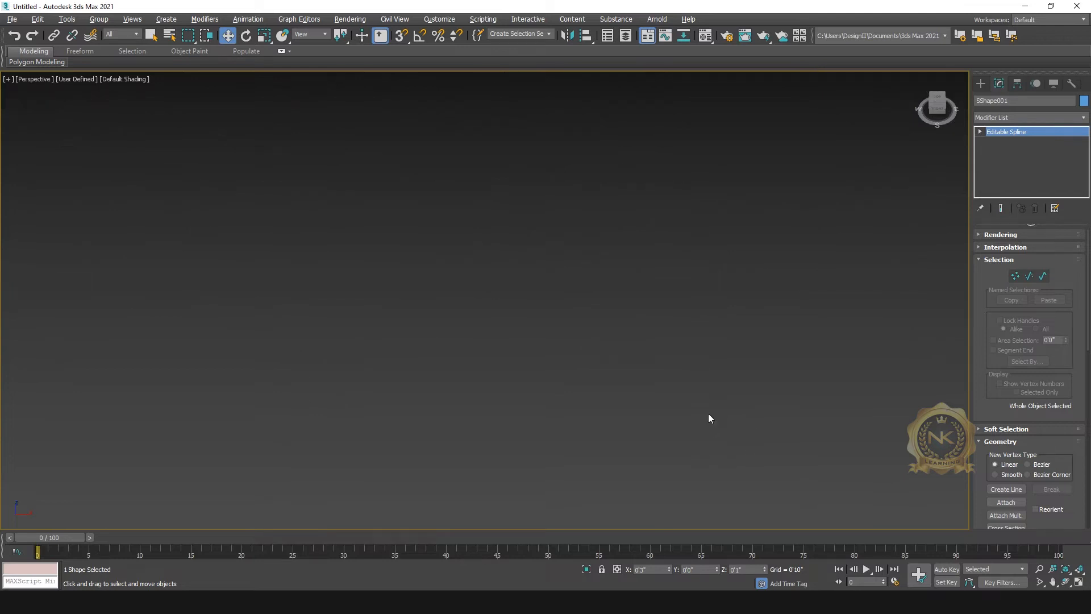
pyautogui.moveTo(629, 321)
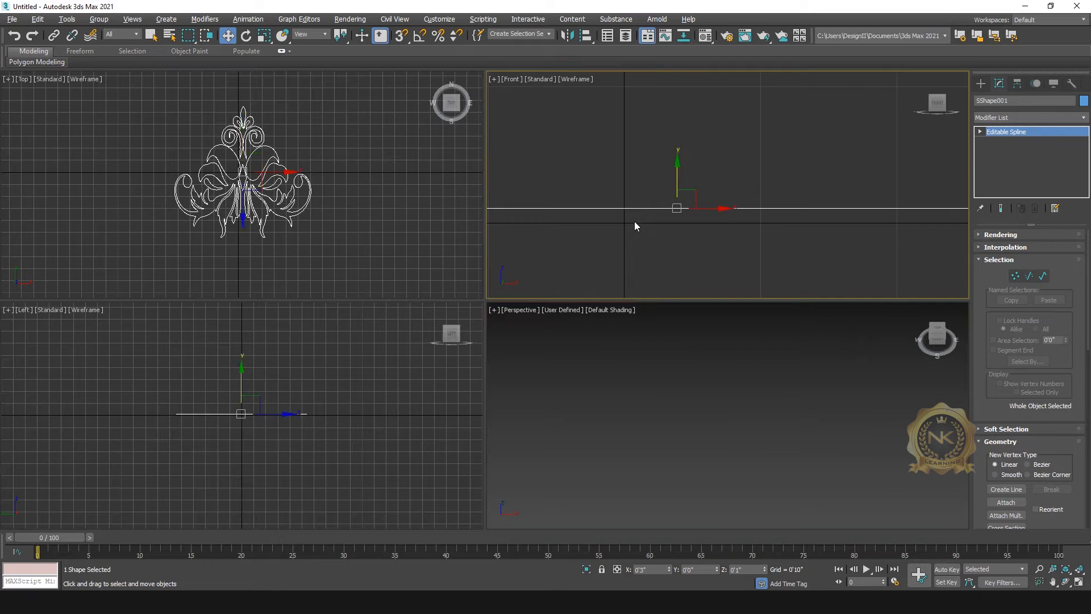
# Add a Spline Relax modifier to the outline with Iterations set to 200.
pyautogui.press('alt+w')
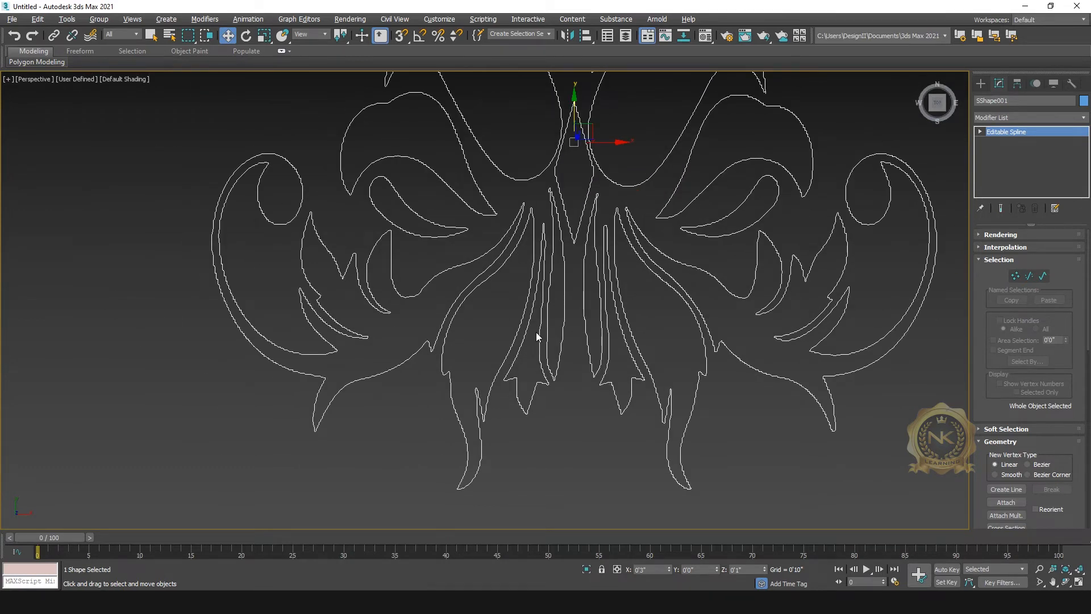
pyautogui.moveTo(1022, 168)
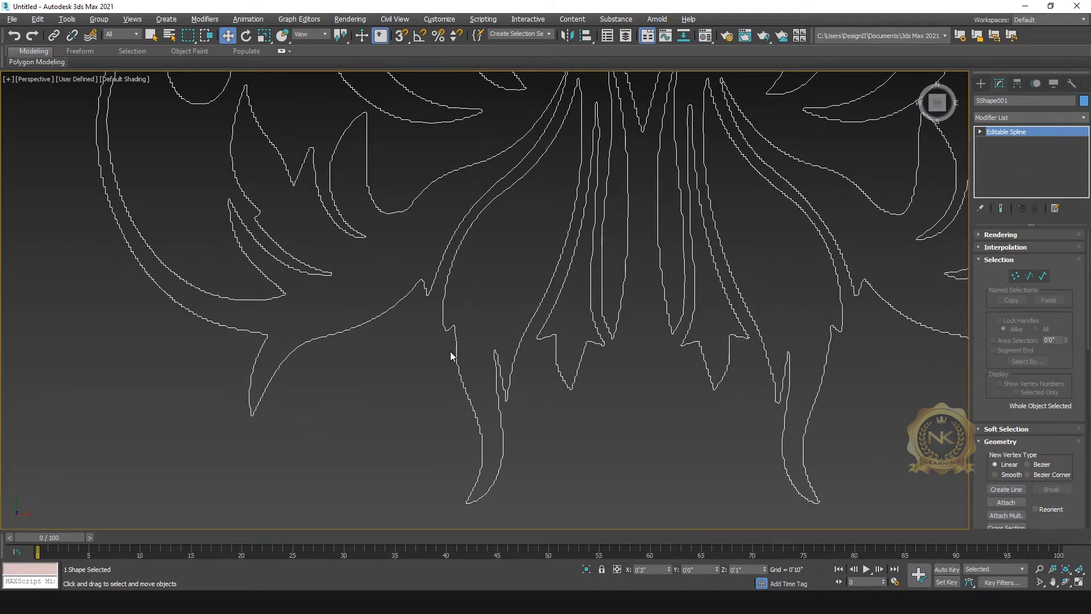
pyautogui.moveTo(1077, 138)
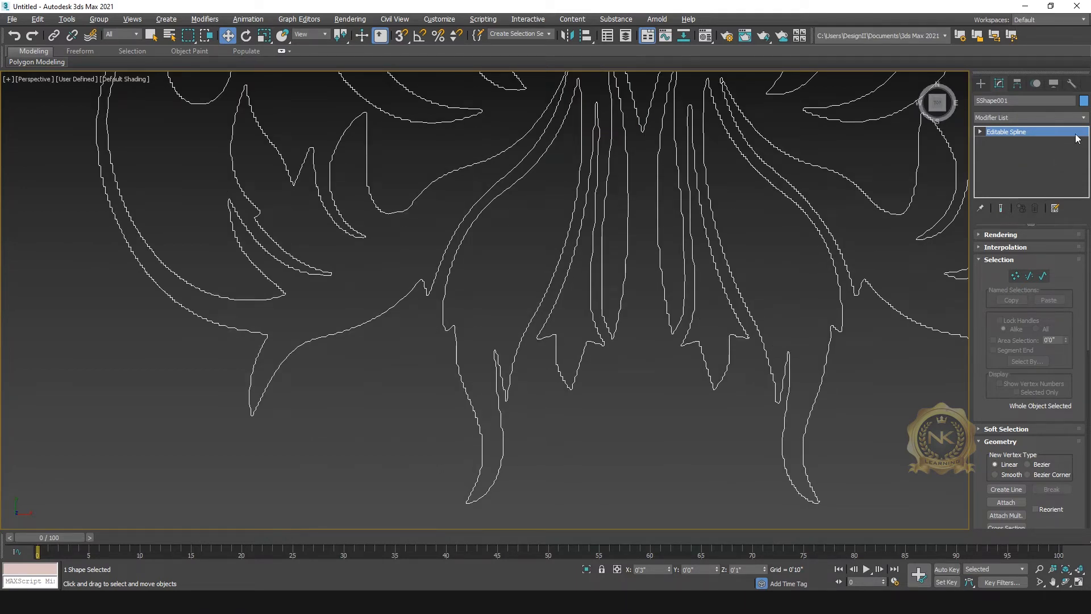
pyautogui.click(1079, 117)
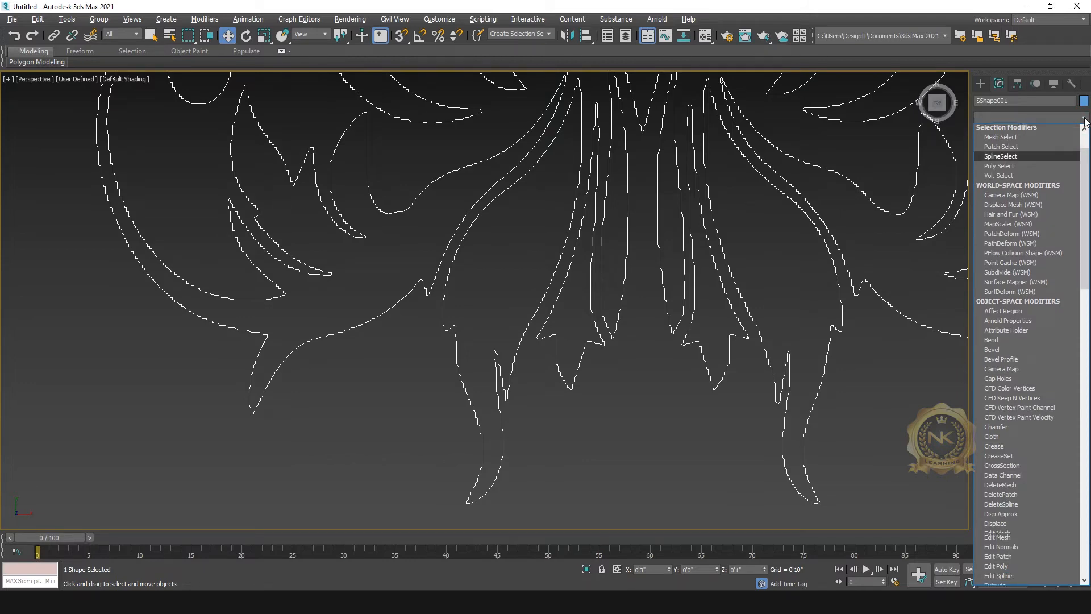
pyautogui.scroll(-3)
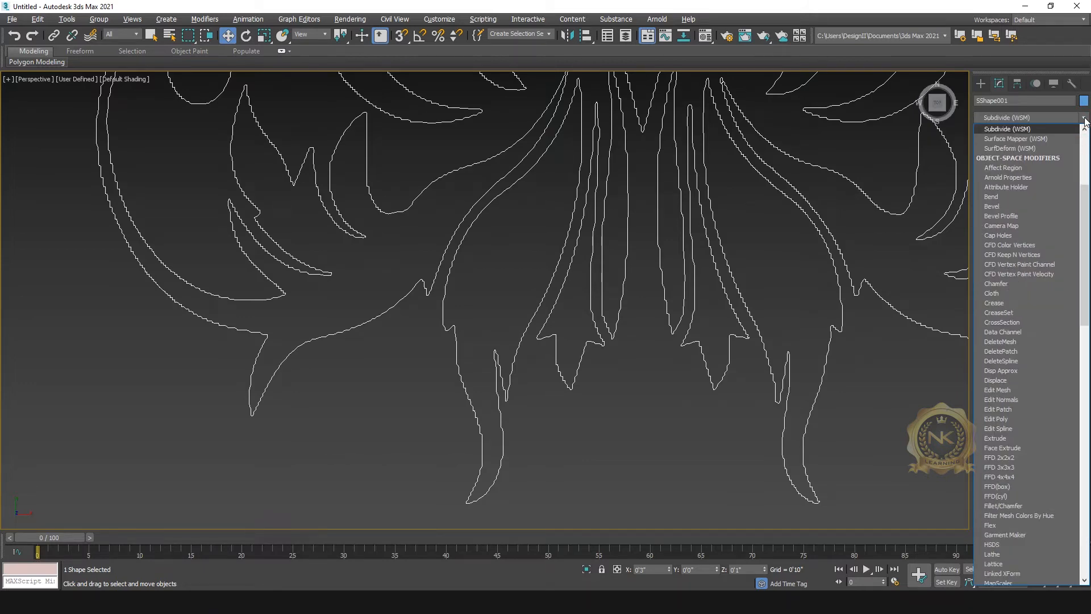
pyautogui.scroll(-3)
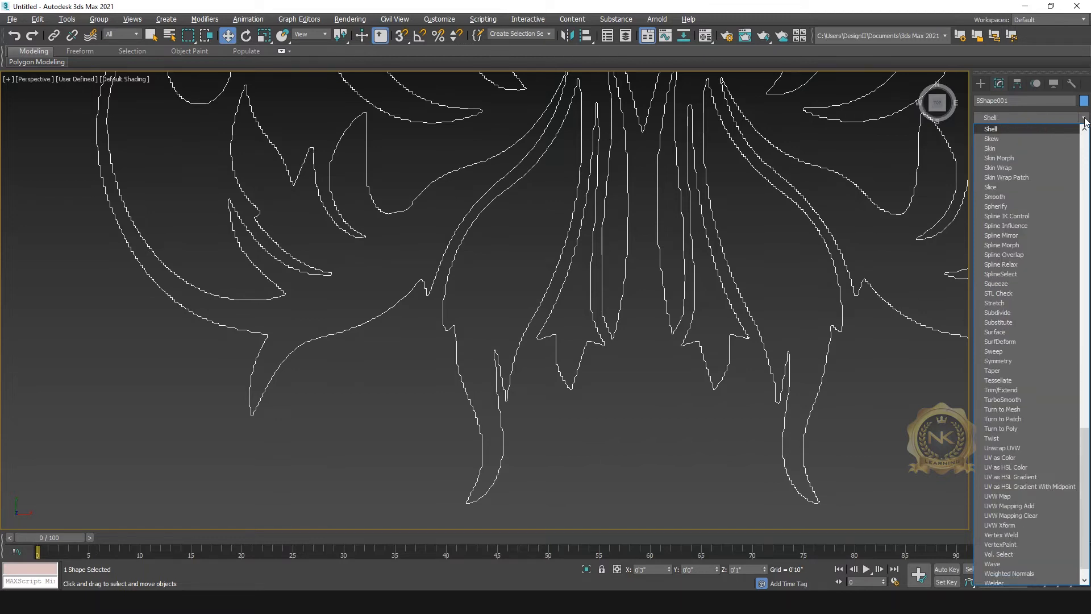
pyautogui.moveTo(1001, 274)
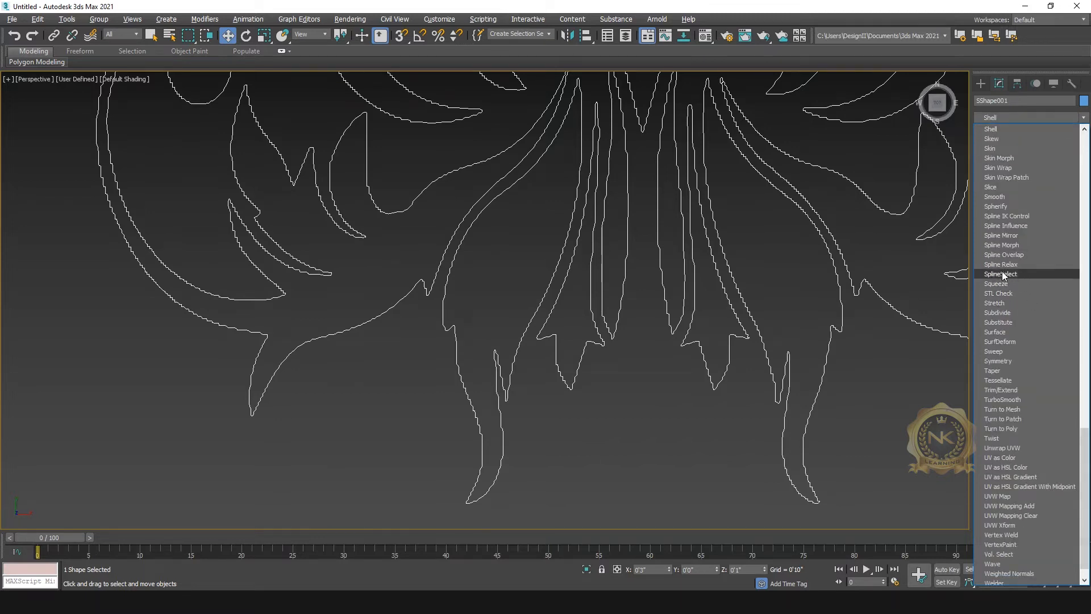
pyautogui.click(1001, 264)
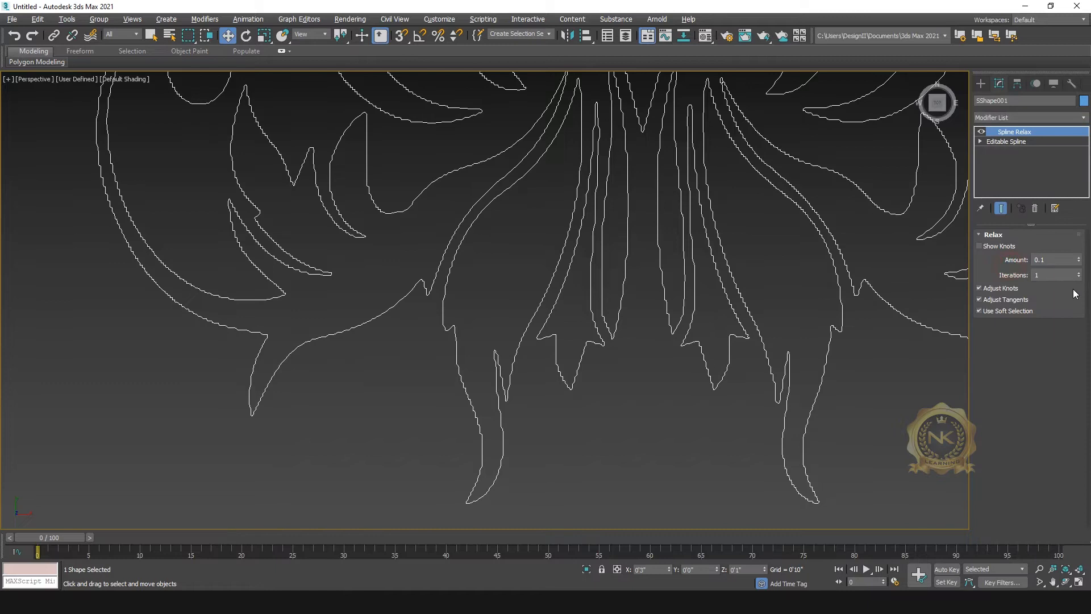
pyautogui.click(1078, 272)
pyautogui.write('200')
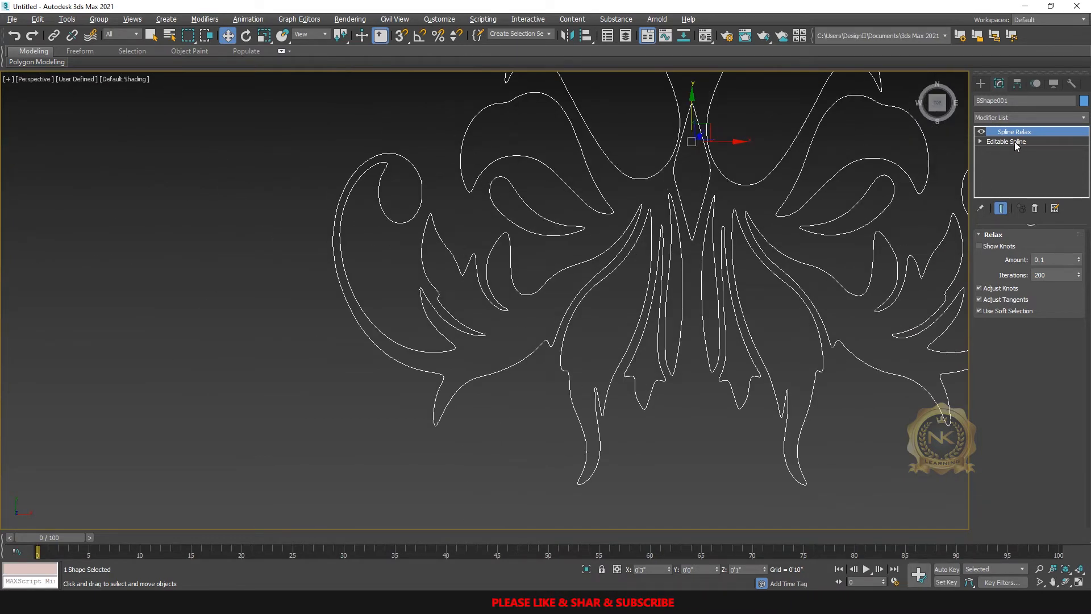
# Add an Optimize Spline modifier with Show Knots on and a low By % to thin the knots.
pyautogui.click(1006, 141)
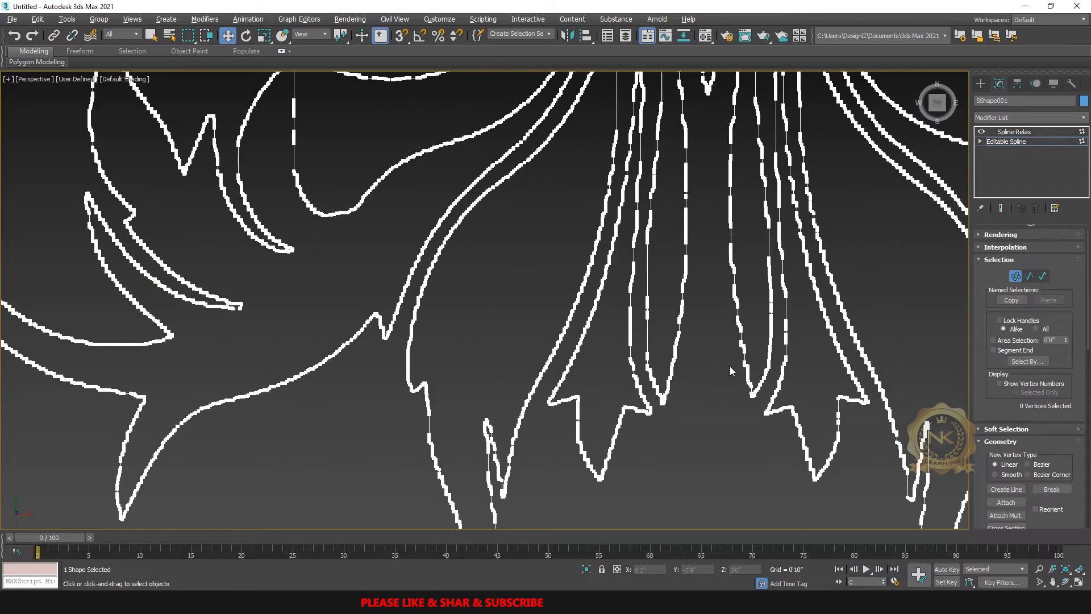
pyautogui.moveTo(435, 294)
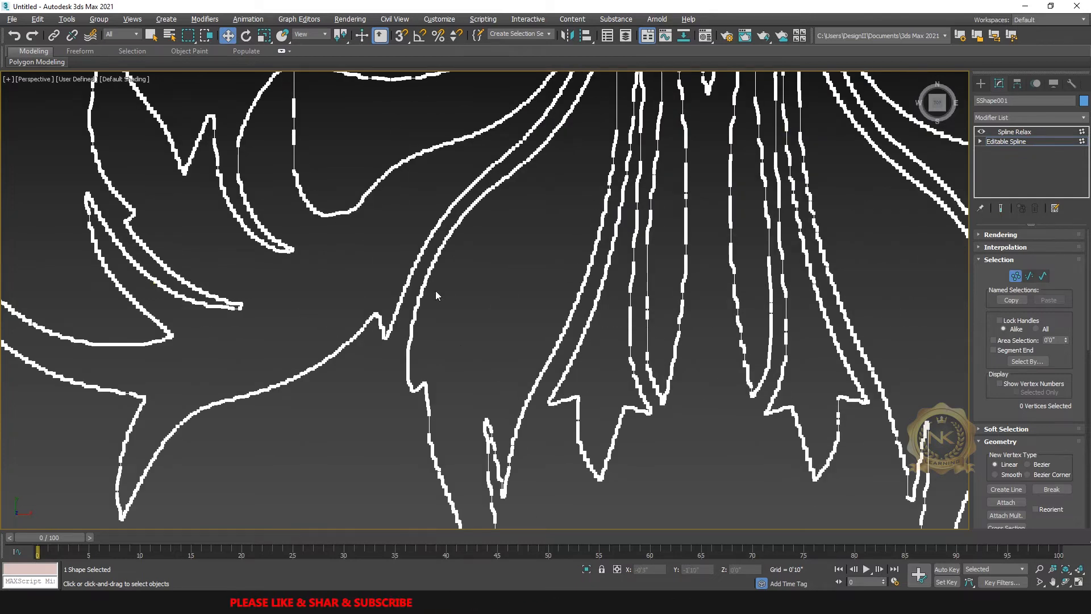
pyautogui.moveTo(552, 343)
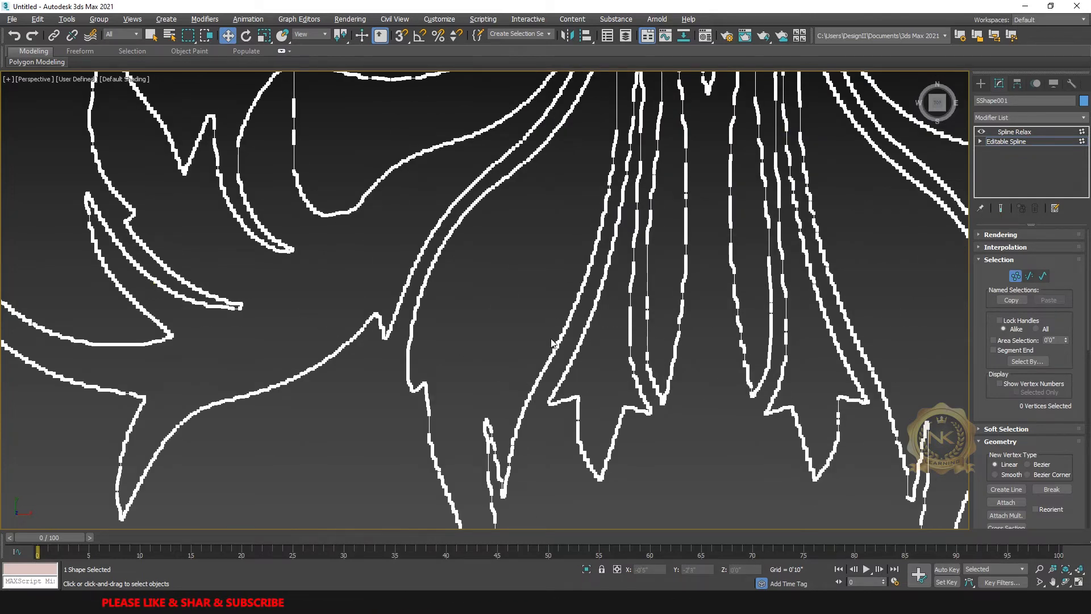
pyautogui.click(1014, 132)
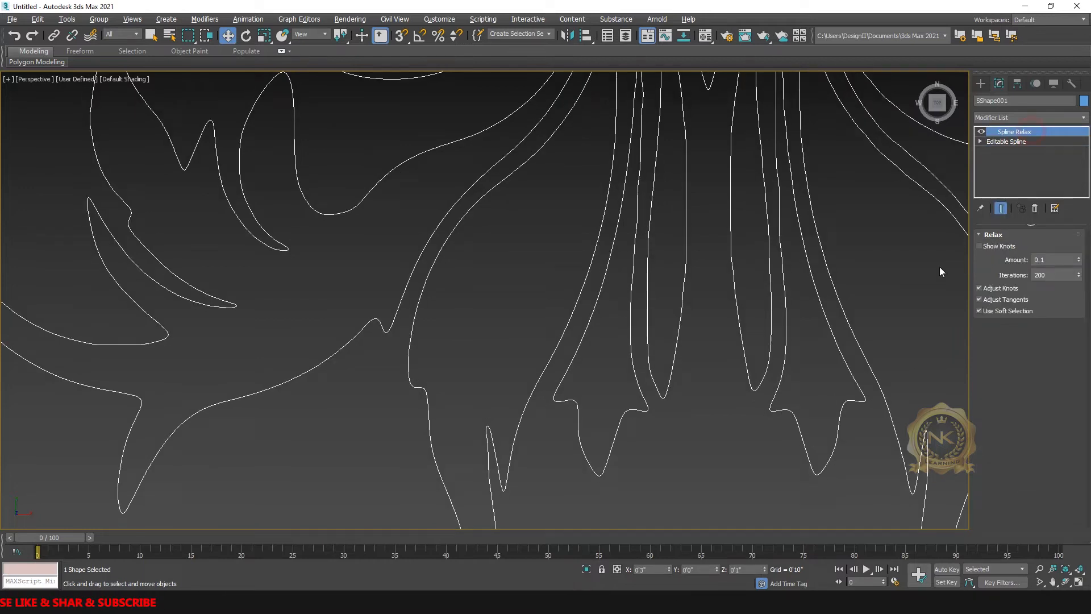
pyautogui.click(1084, 118)
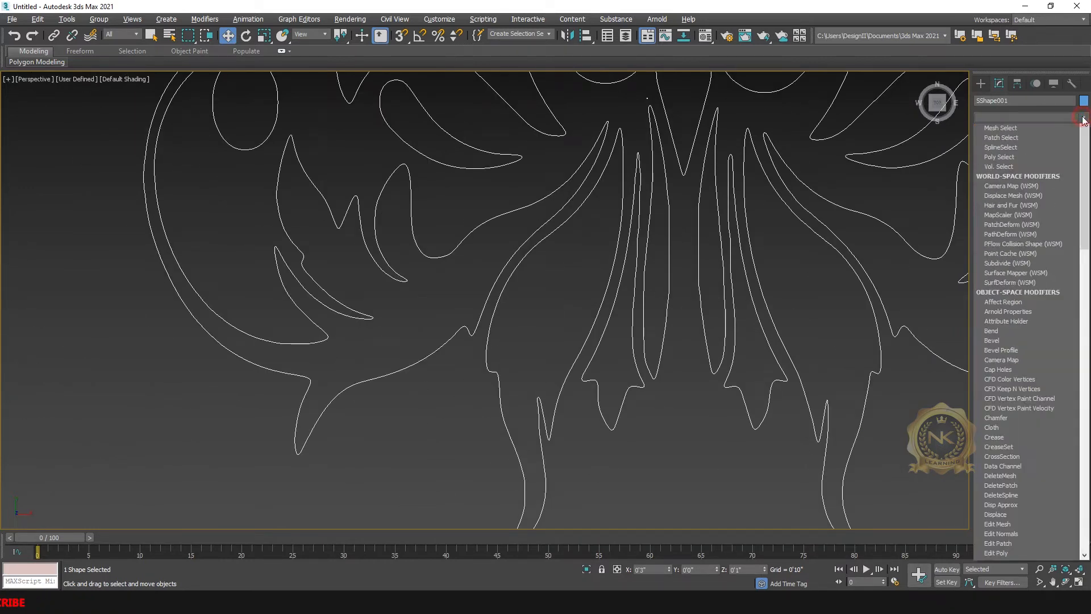
pyautogui.scroll(-3)
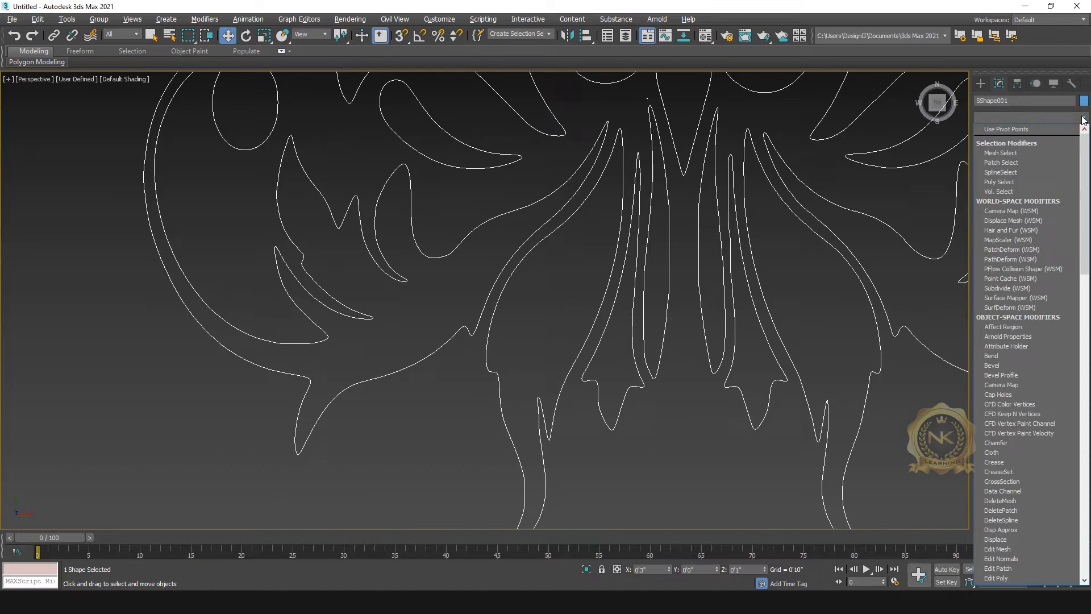
pyautogui.scroll(-3)
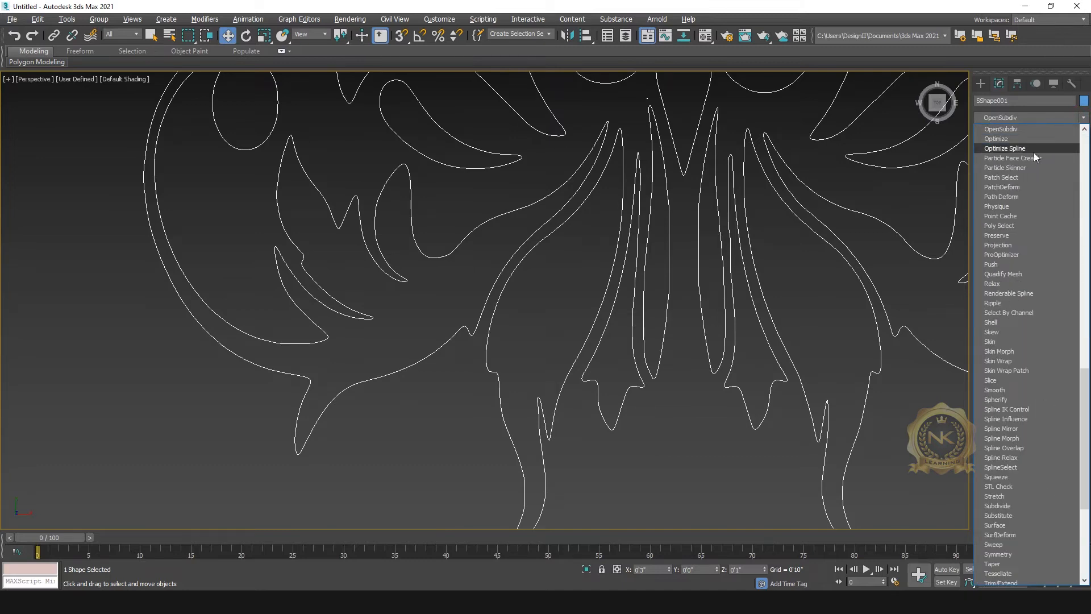
pyautogui.click(1004, 147)
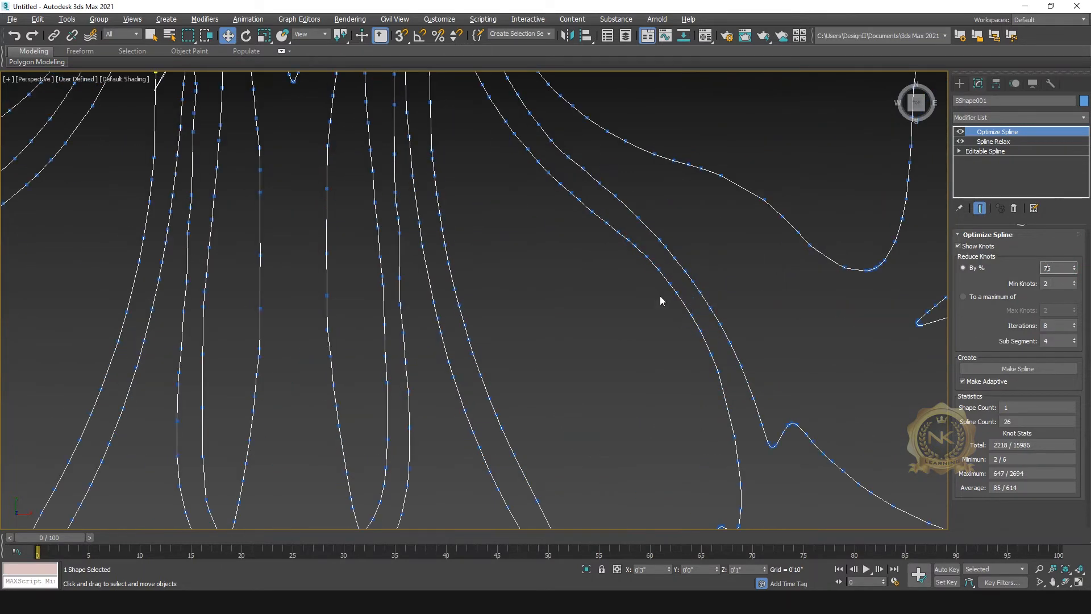
pyautogui.moveTo(678, 321)
pyautogui.write('99')
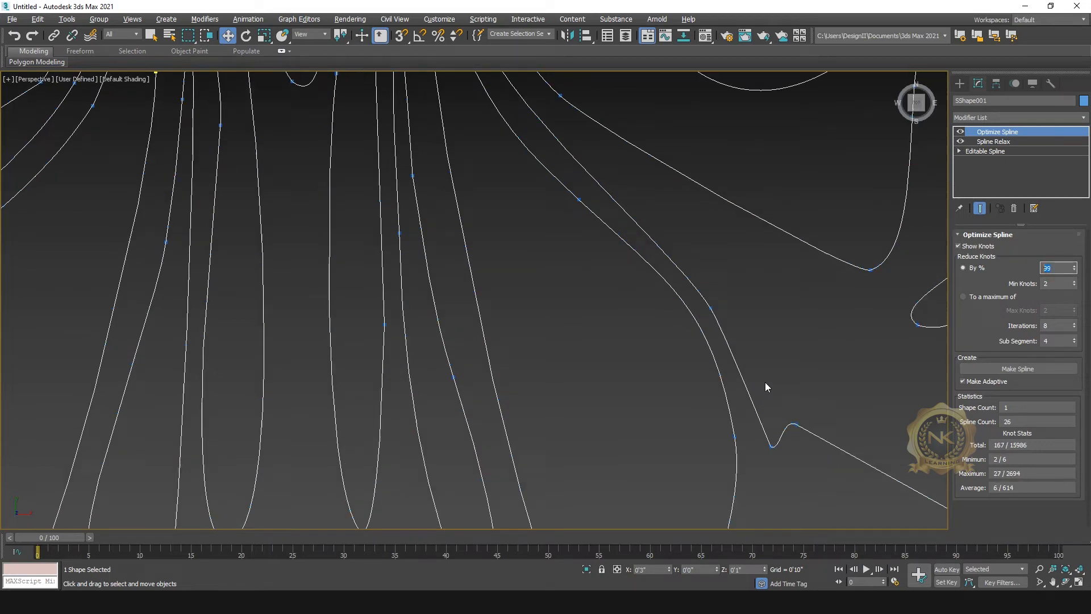
pyautogui.moveTo(1037, 278)
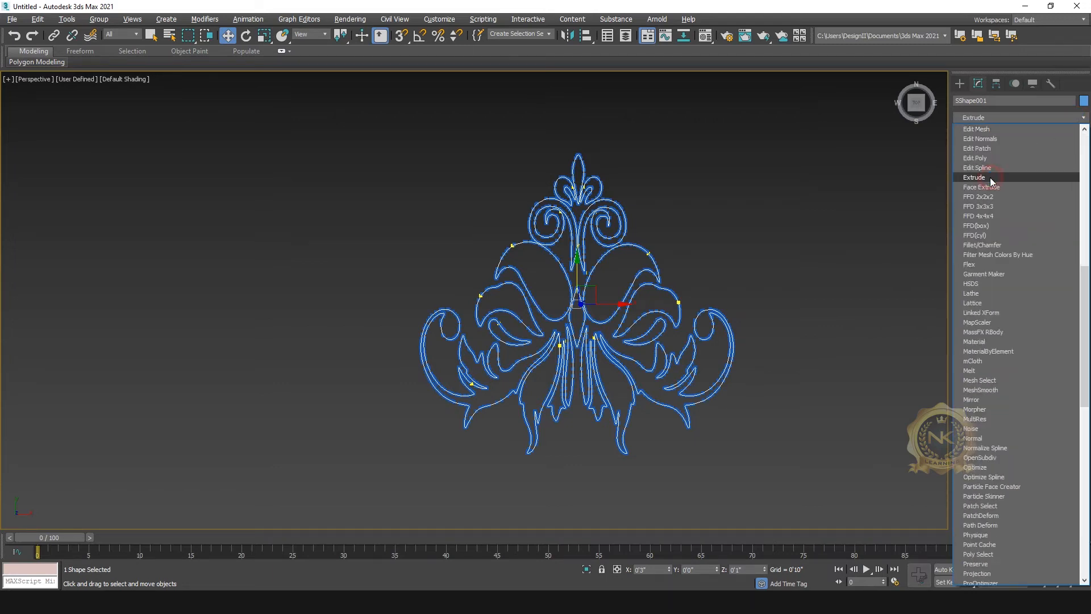
# Add an Extrude modifier with Amount 0'4" to make the outline solid.
pyautogui.click(975, 177)
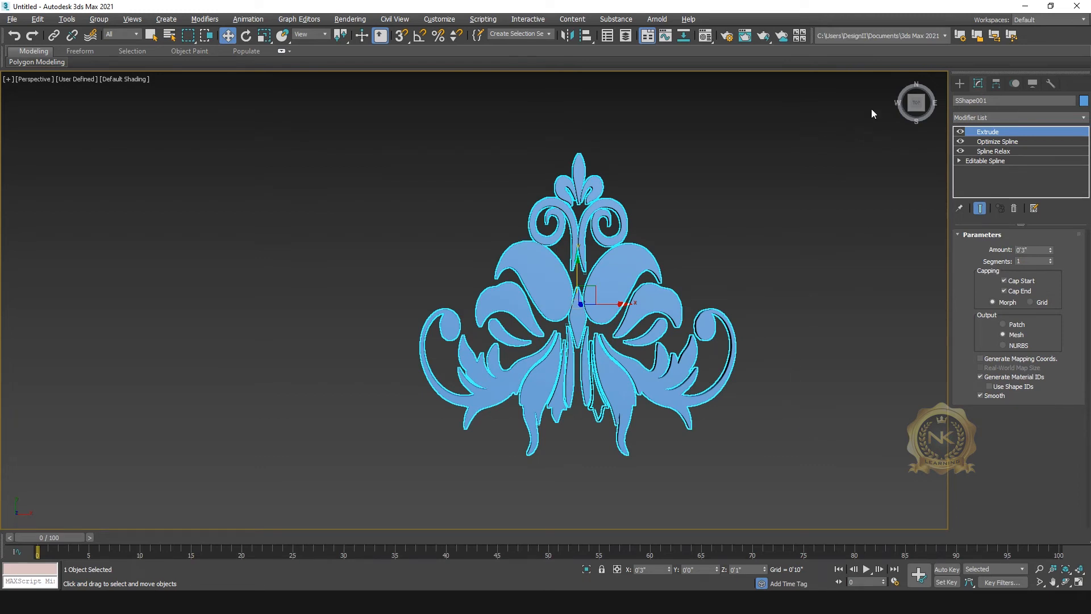
pyautogui.moveTo(800, 285)
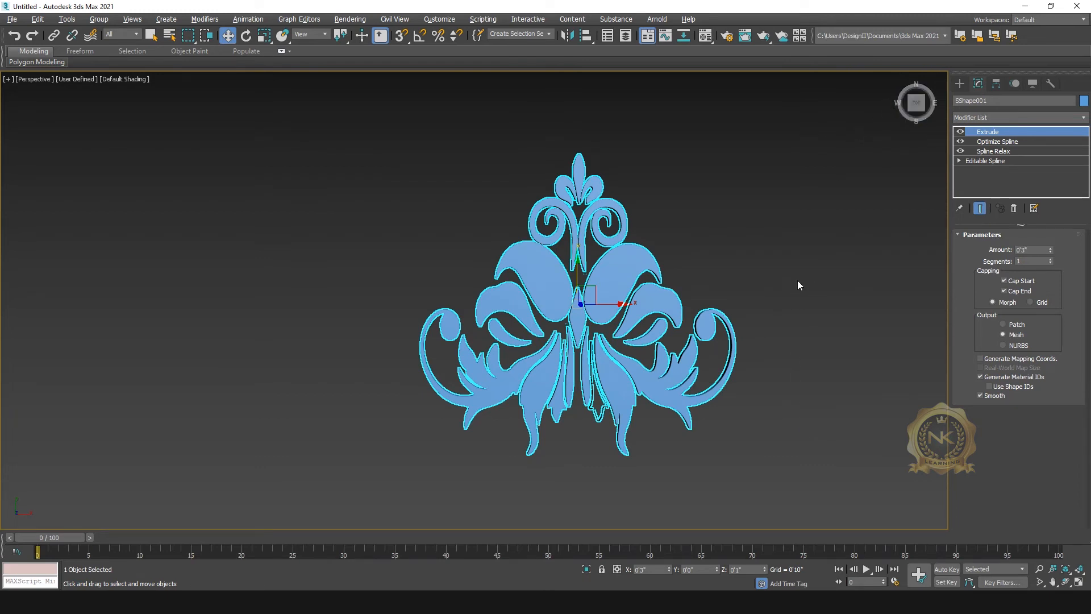
pyautogui.click(613, 269)
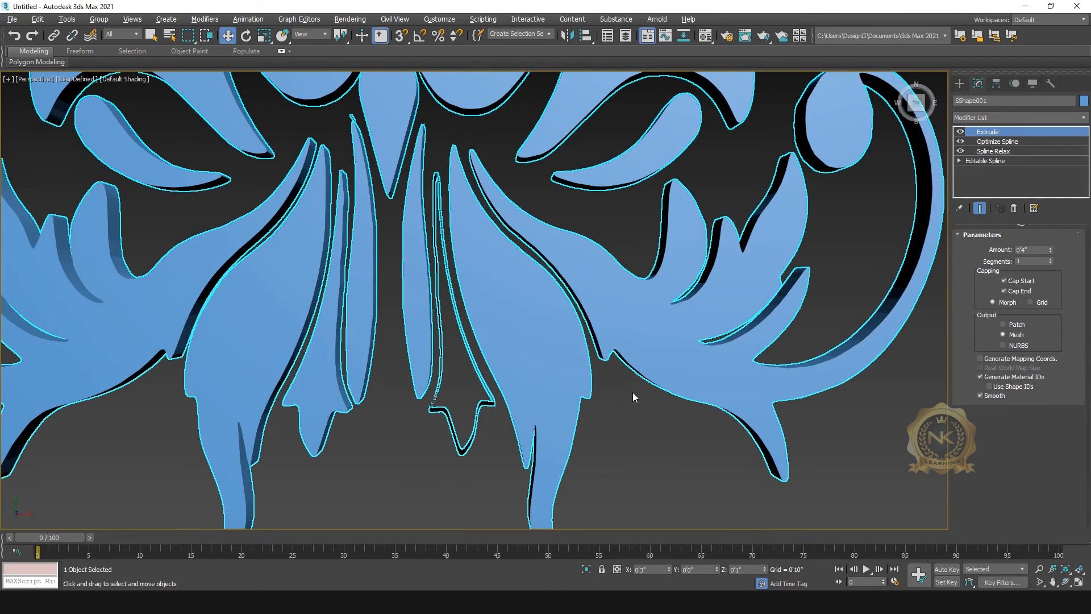
pyautogui.scroll(-3)
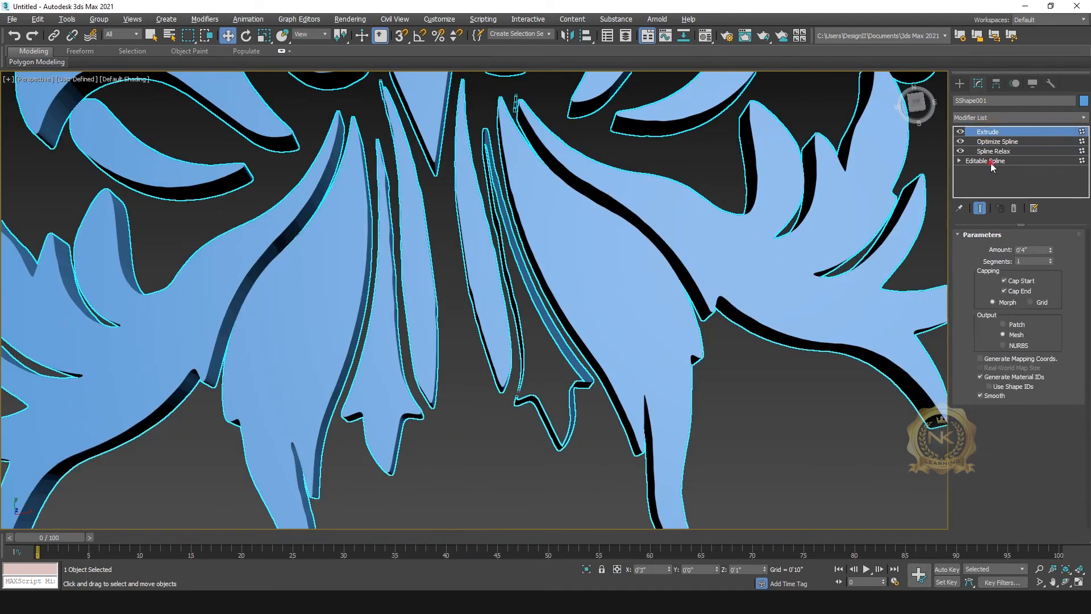
# Save the scene as 01.max and bring up the Material Editor with M.
pyautogui.click(985, 160)
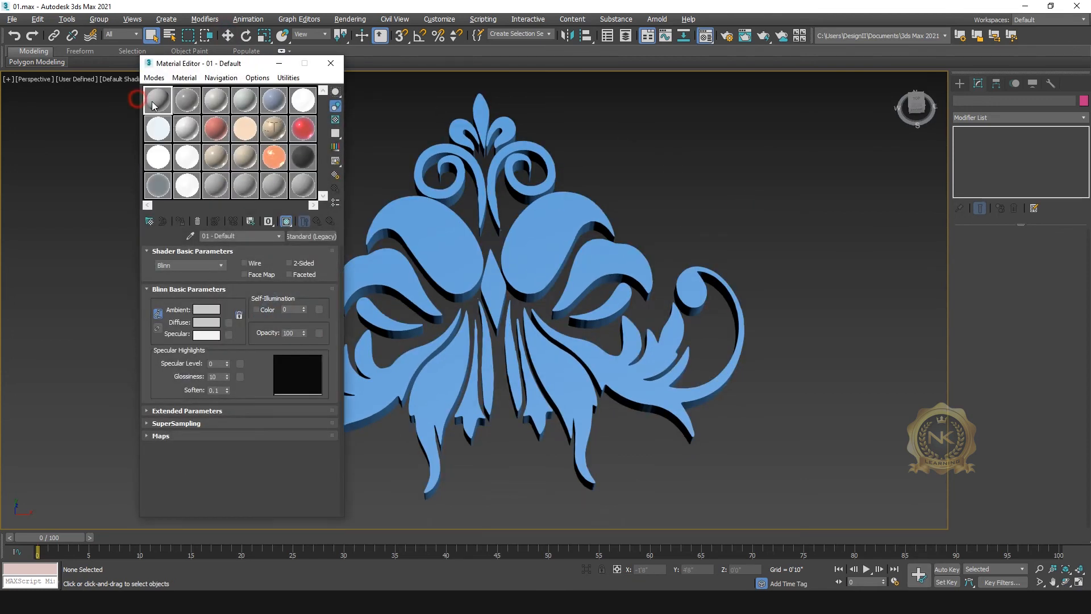
# Set the Diffuse colour to red (255,0,0), assign it to the model and close the editor.
pyautogui.click(206, 322)
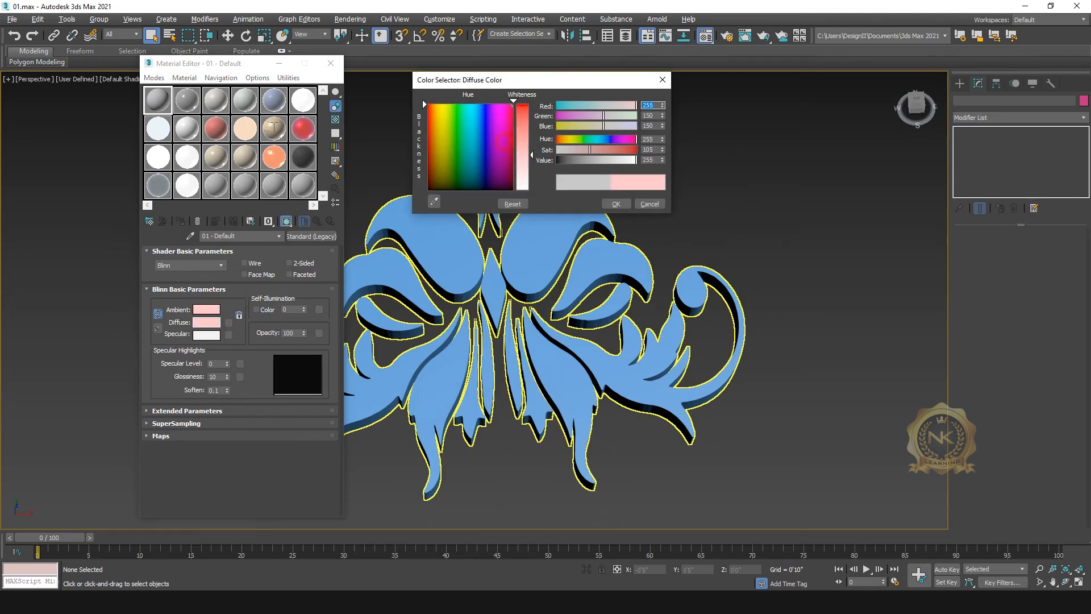
pyautogui.click(615, 203)
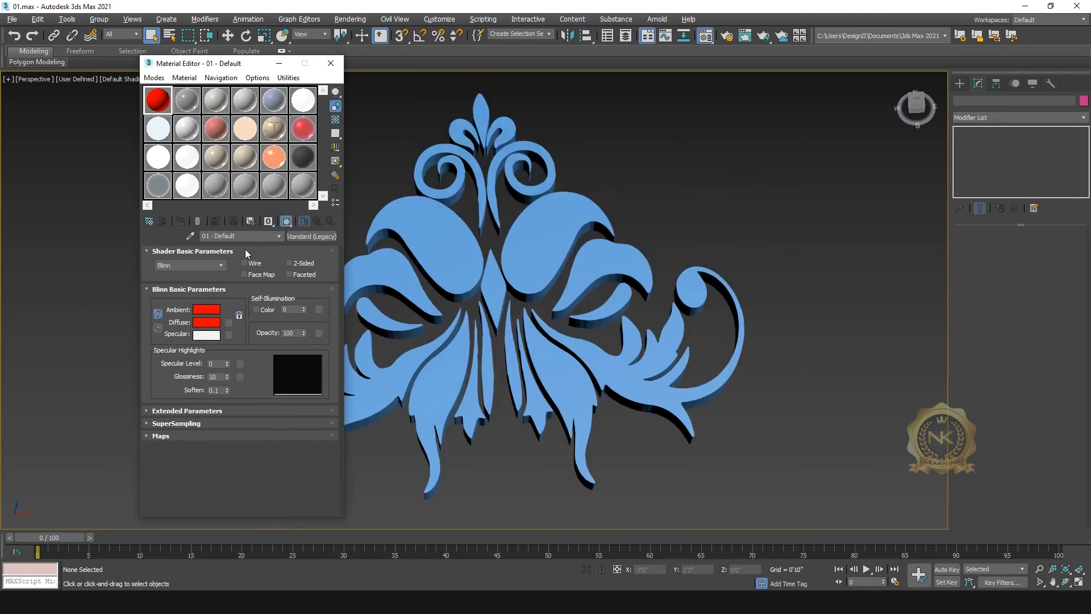
pyautogui.click(467, 230)
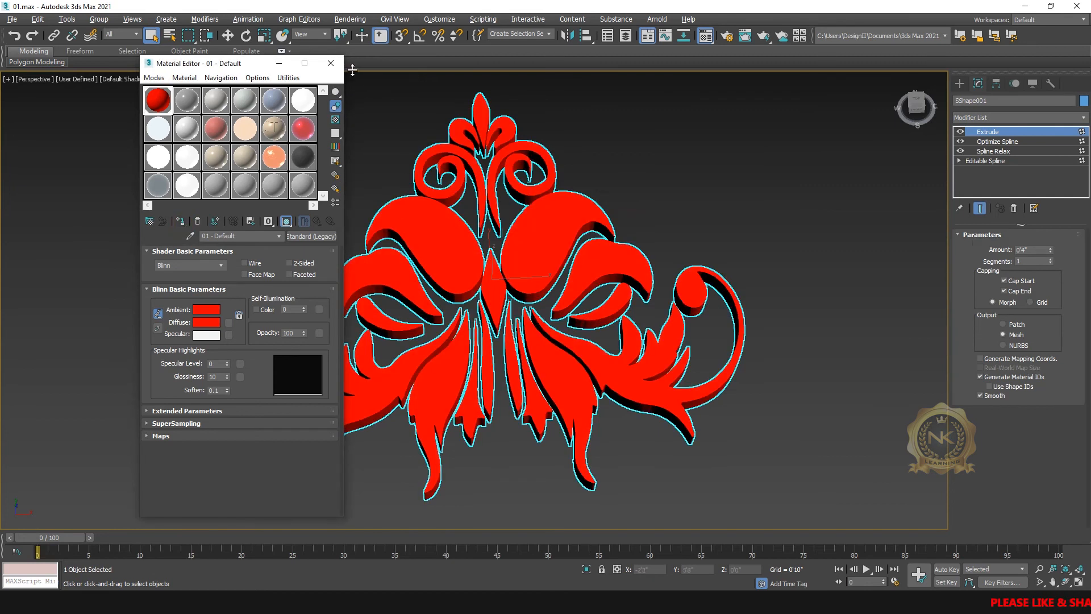
pyautogui.click(330, 63)
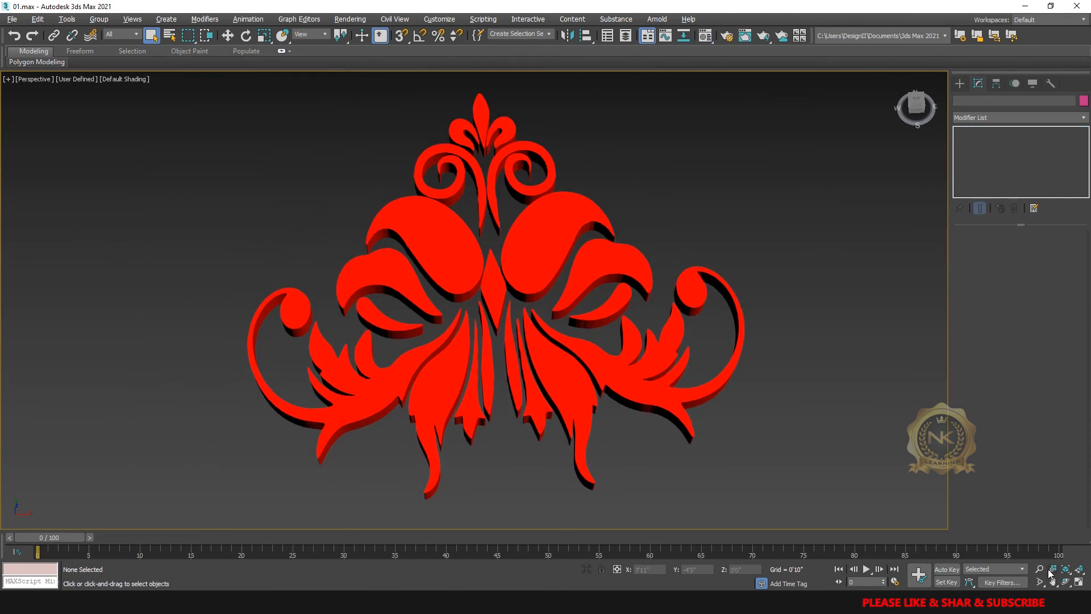